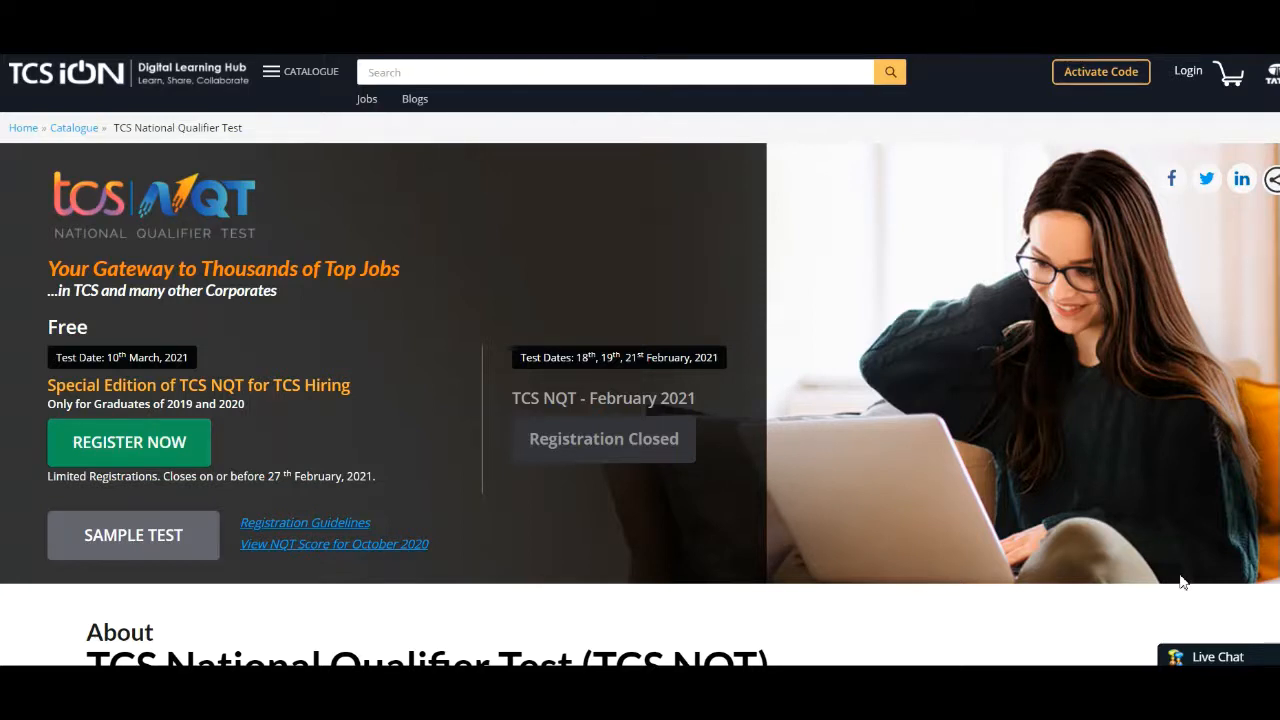
mouse_move(984, 408)
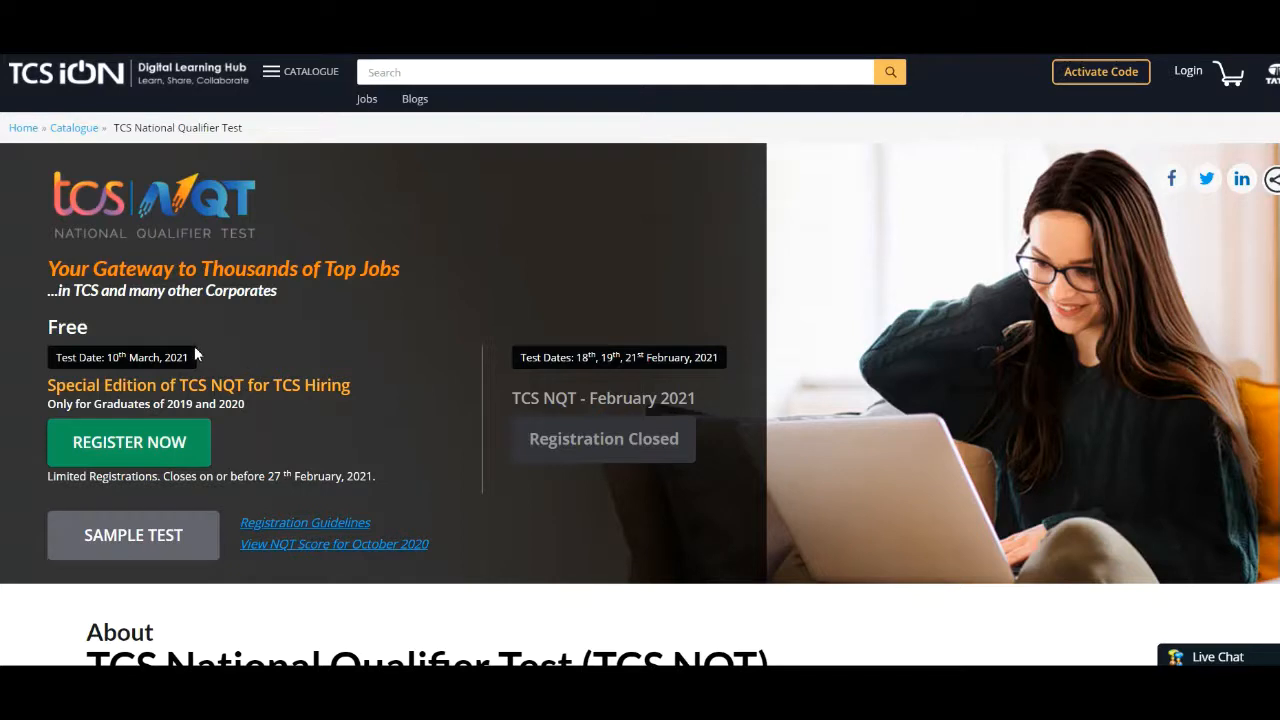
mouse_move(164, 384)
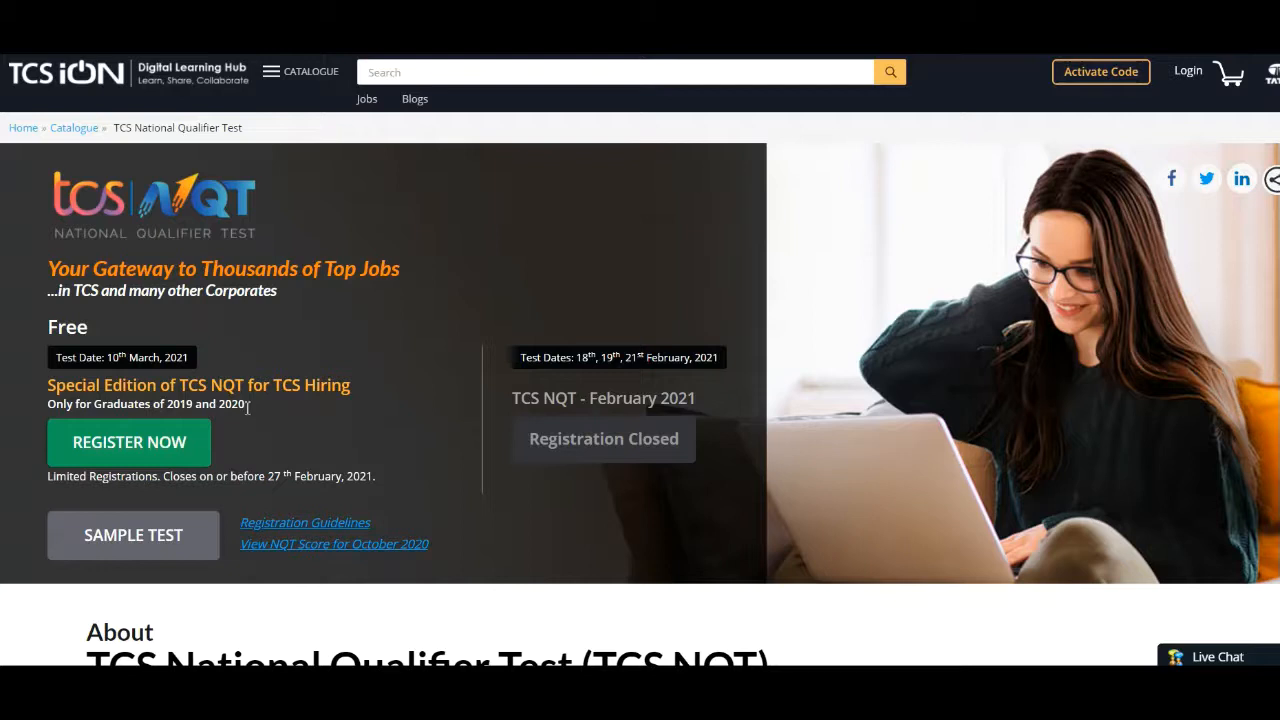
mouse_move(116, 340)
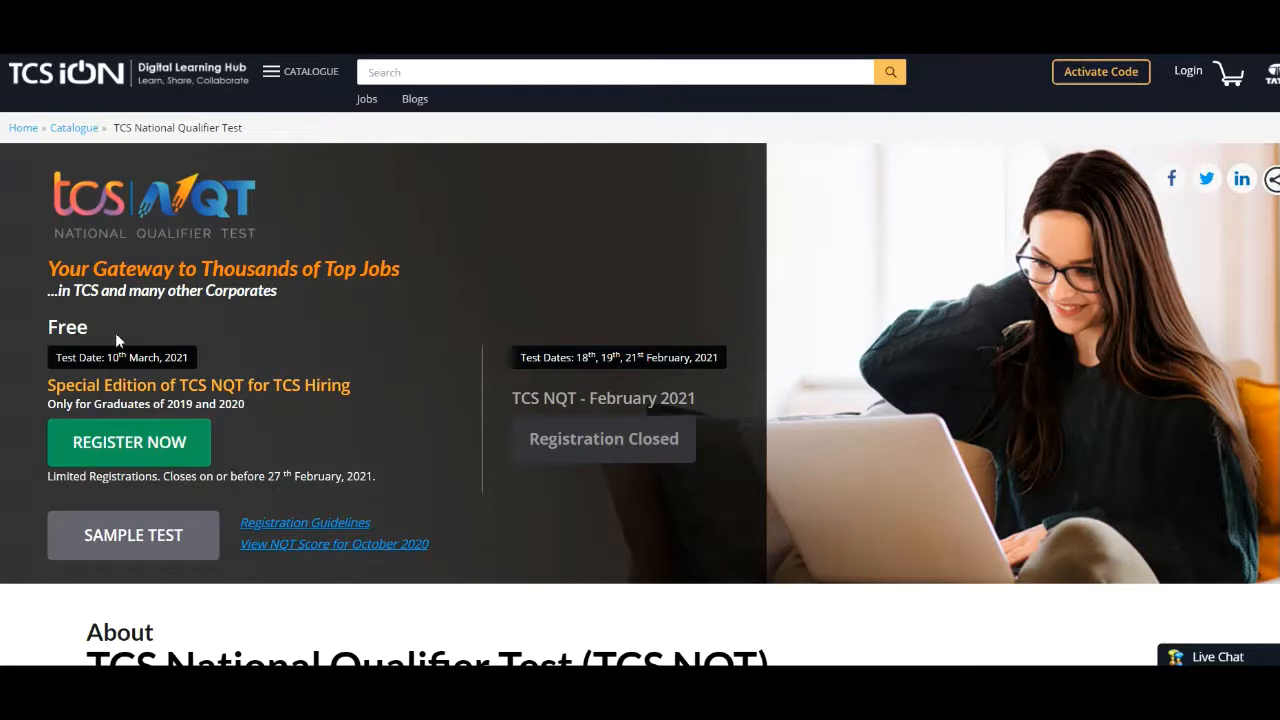
mouse_move(90, 332)
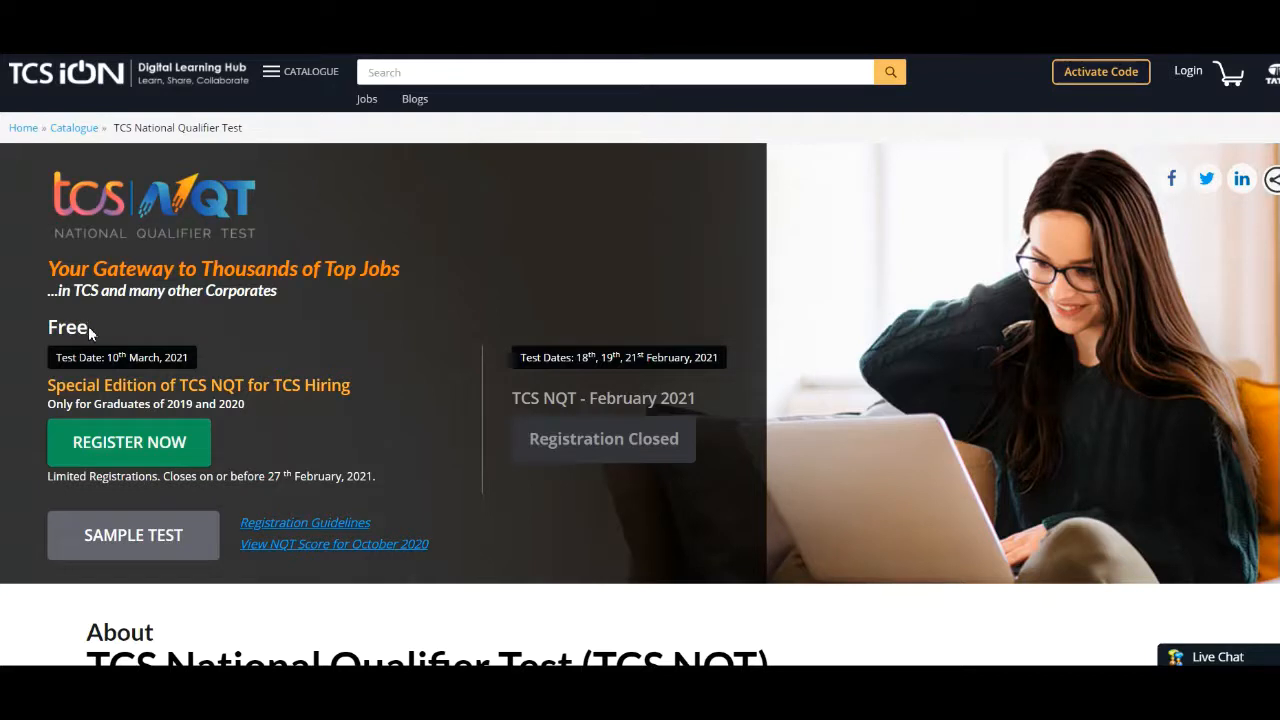
mouse_move(78, 364)
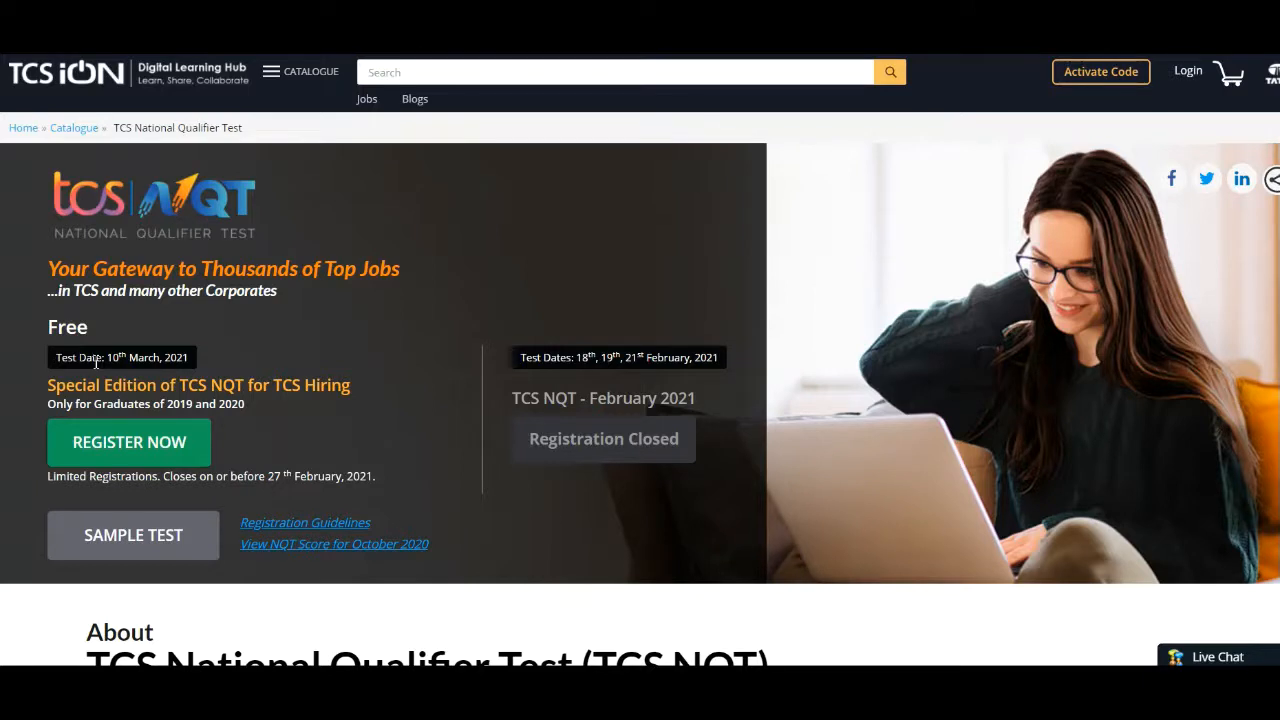
mouse_move(118, 580)
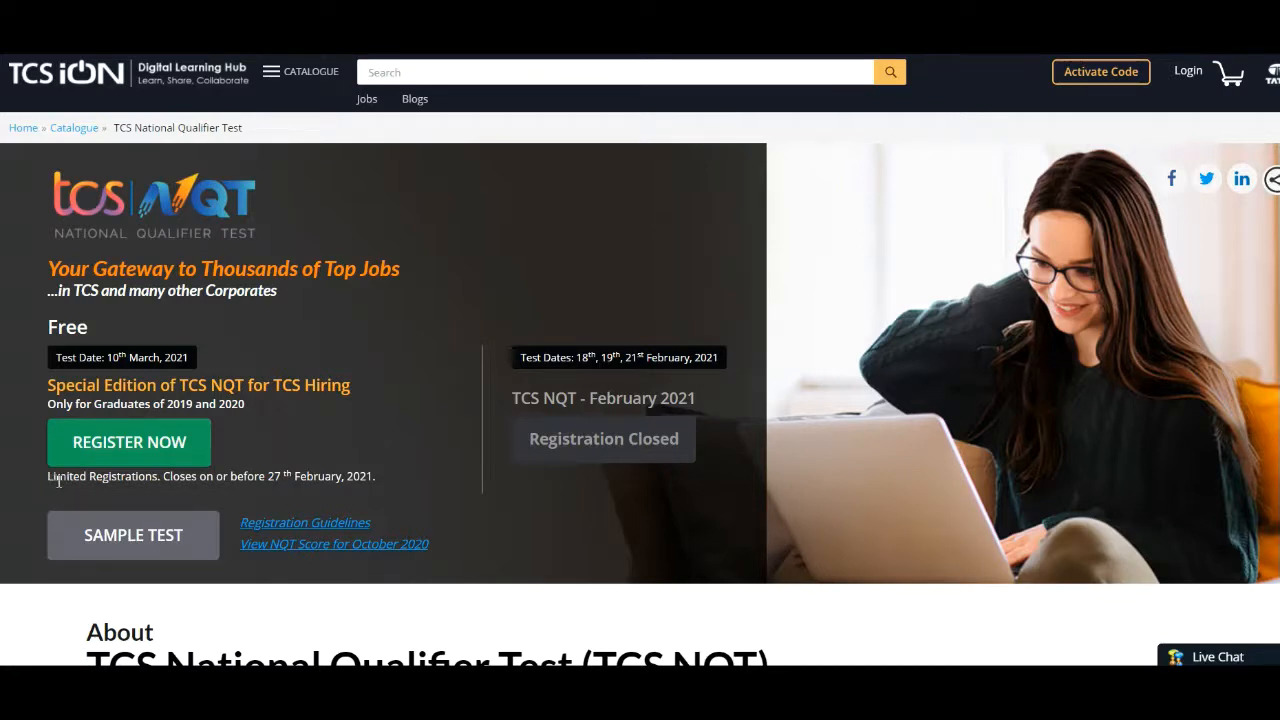
mouse_move(164, 480)
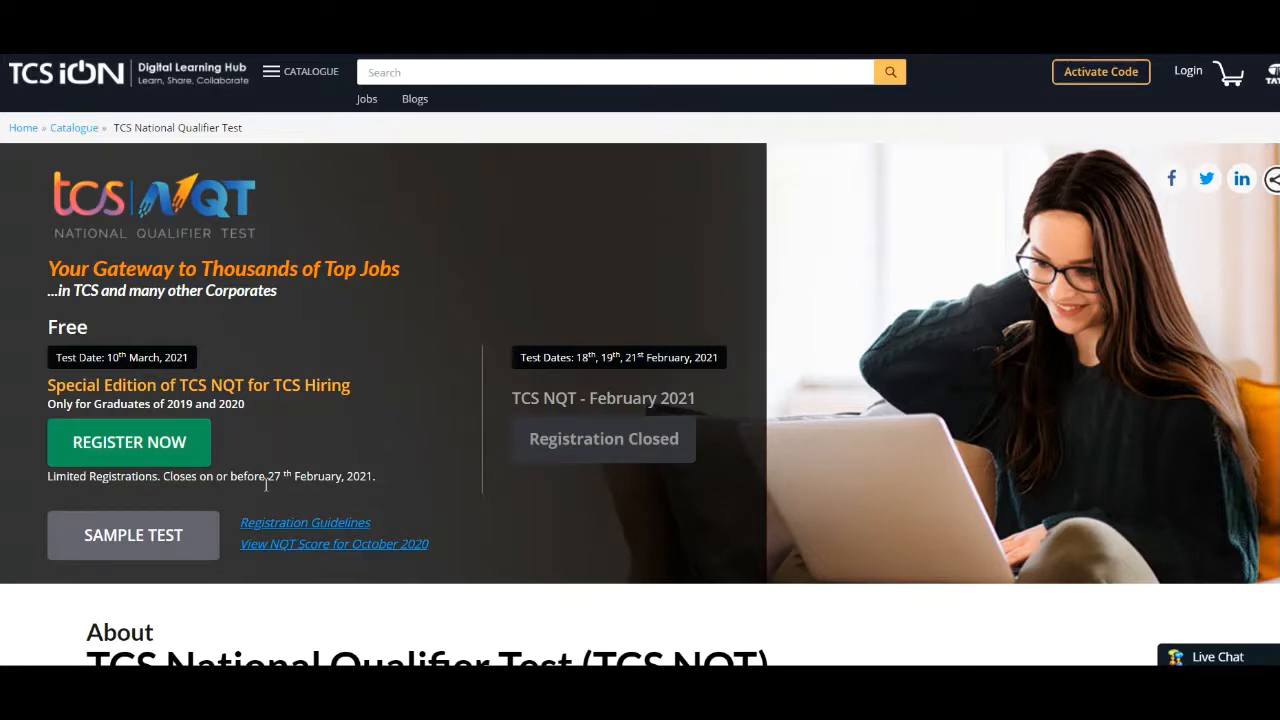
mouse_move(324, 504)
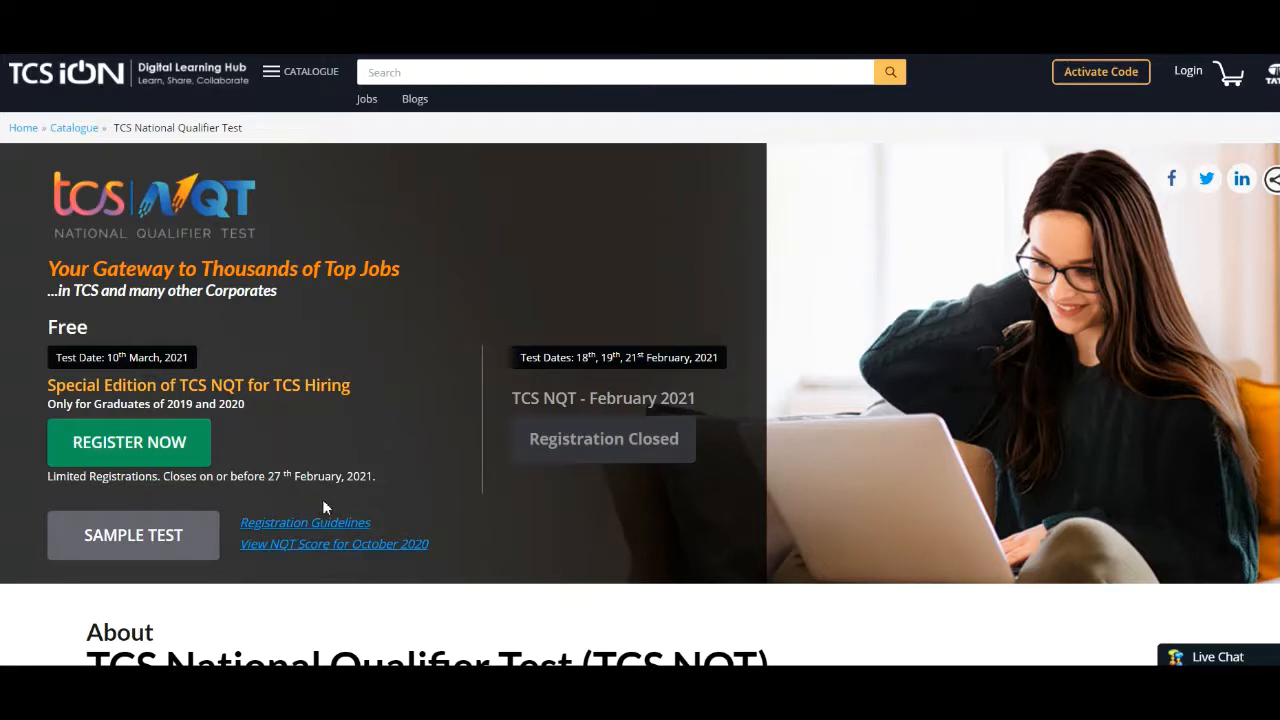
mouse_move(304, 532)
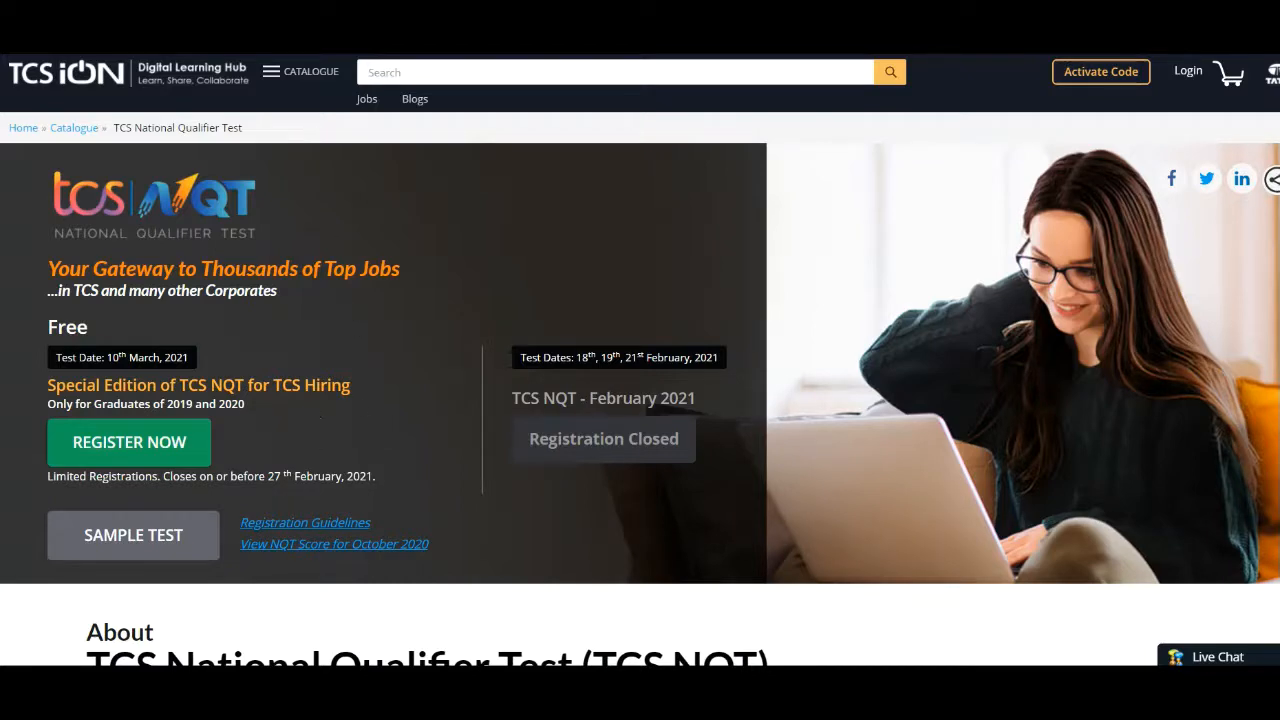
- Open the Registration Guidelines PDF from the link below the Register Now button
left_click(304, 522)
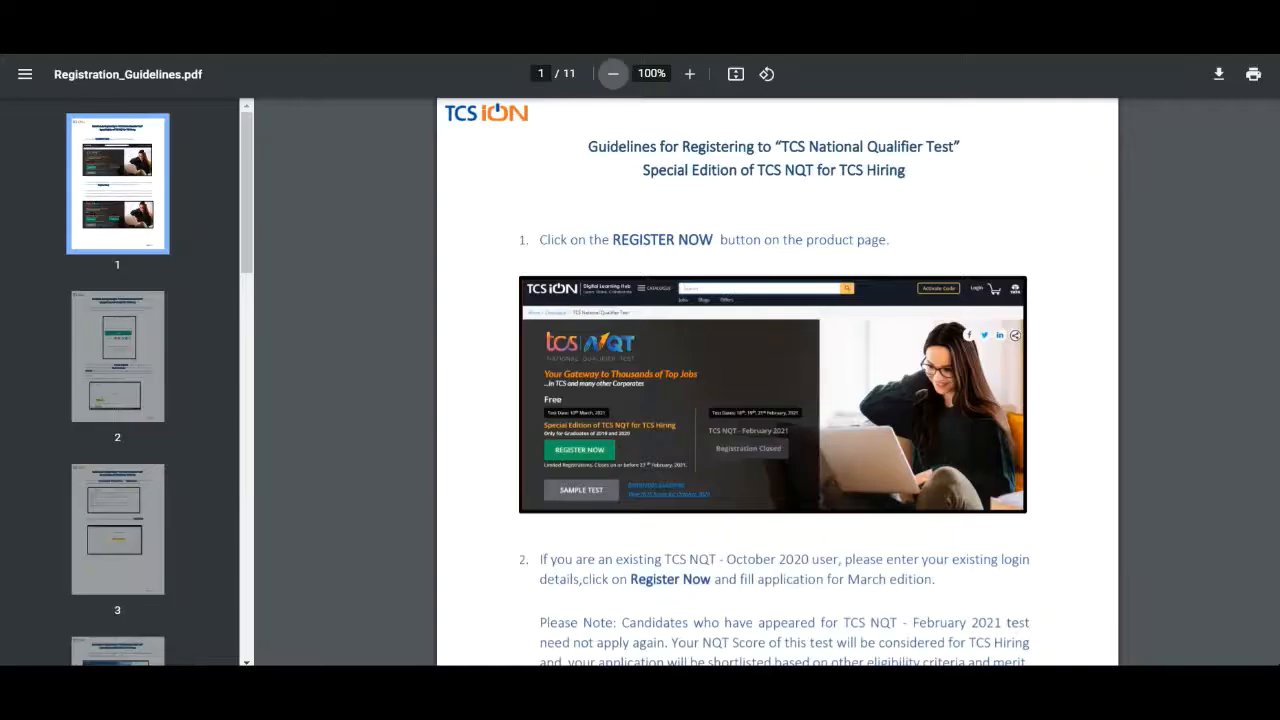
mouse_move(992, 184)
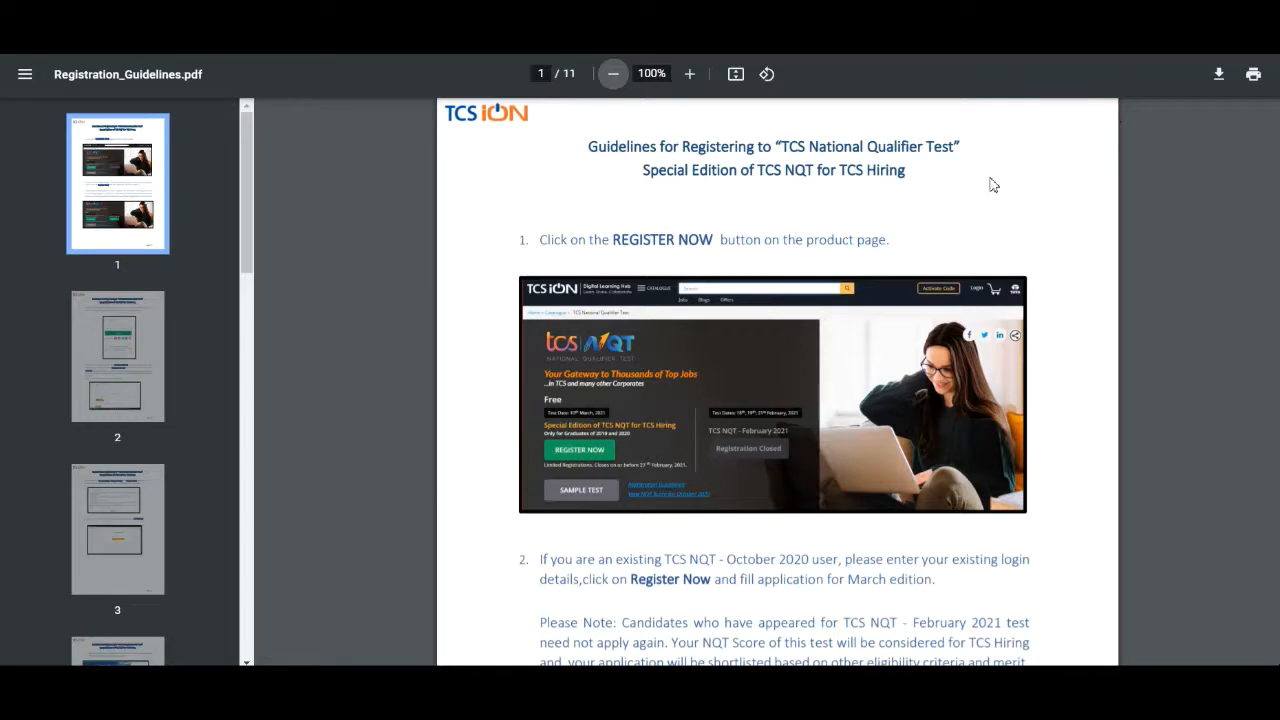
mouse_move(984, 398)
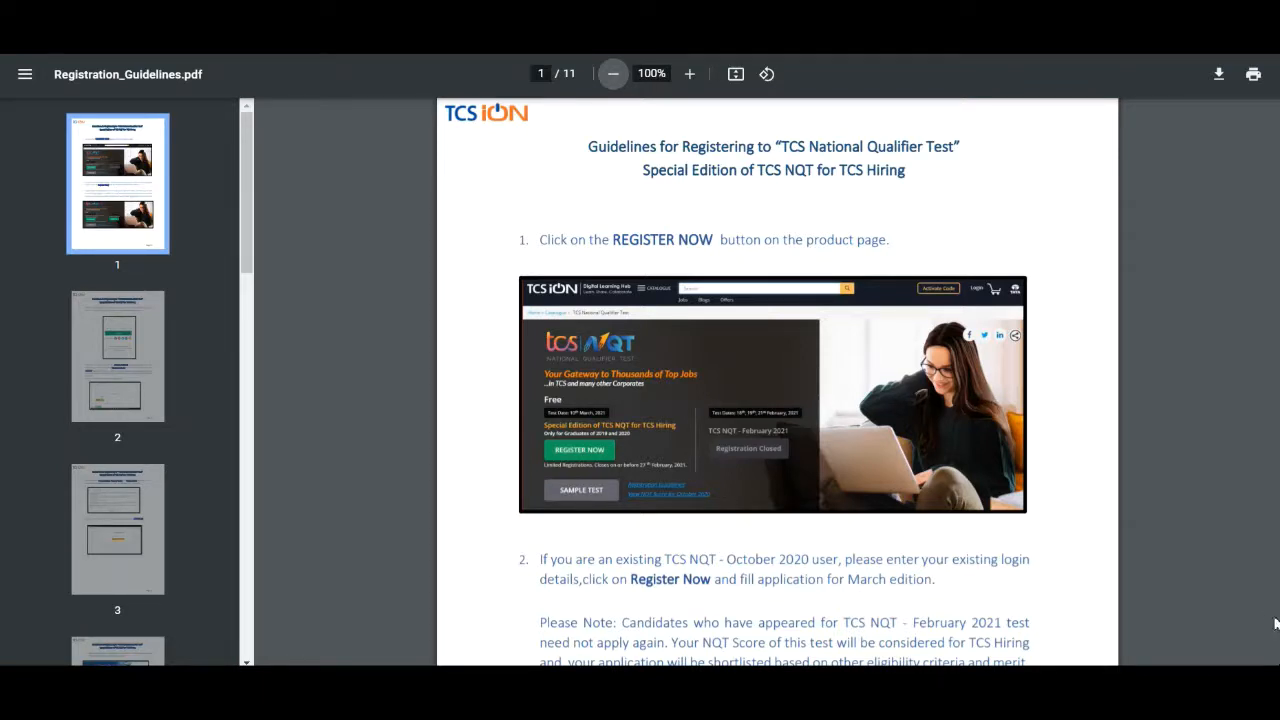
- Scroll down page 1 to the note for existing users and the TCS NQT banner image
scroll("down", 3)
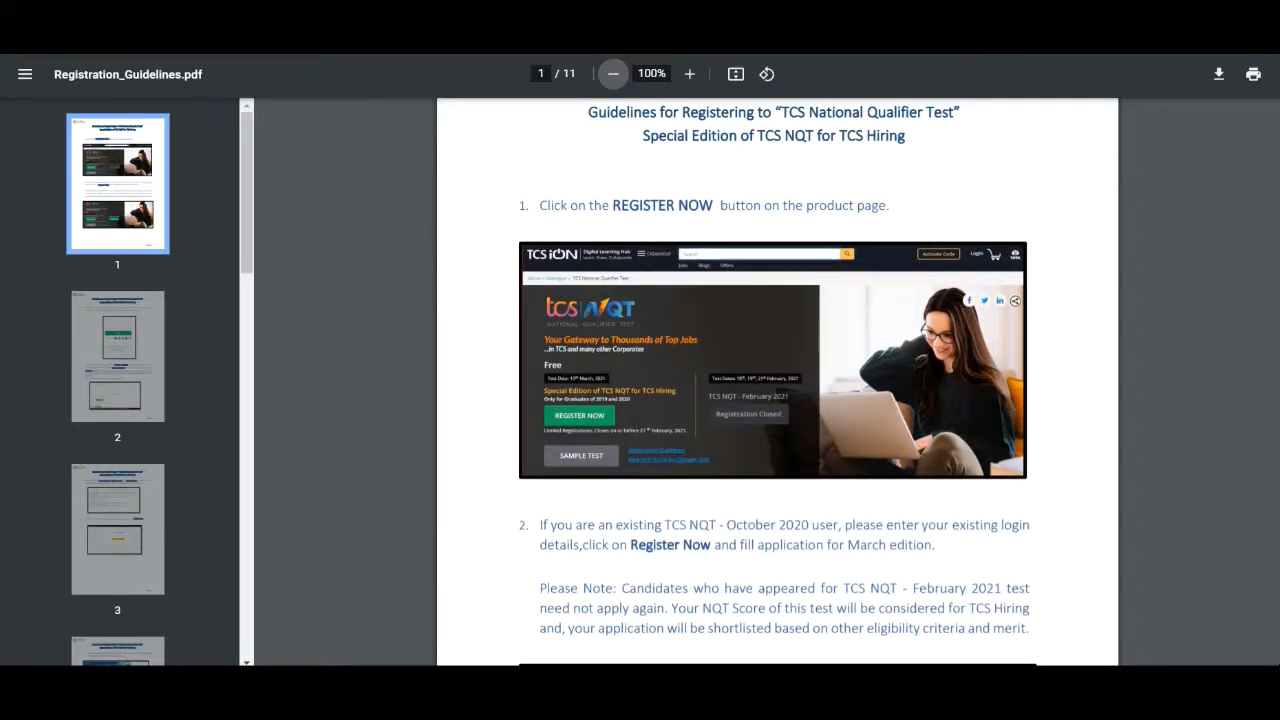
scroll("down", 3)
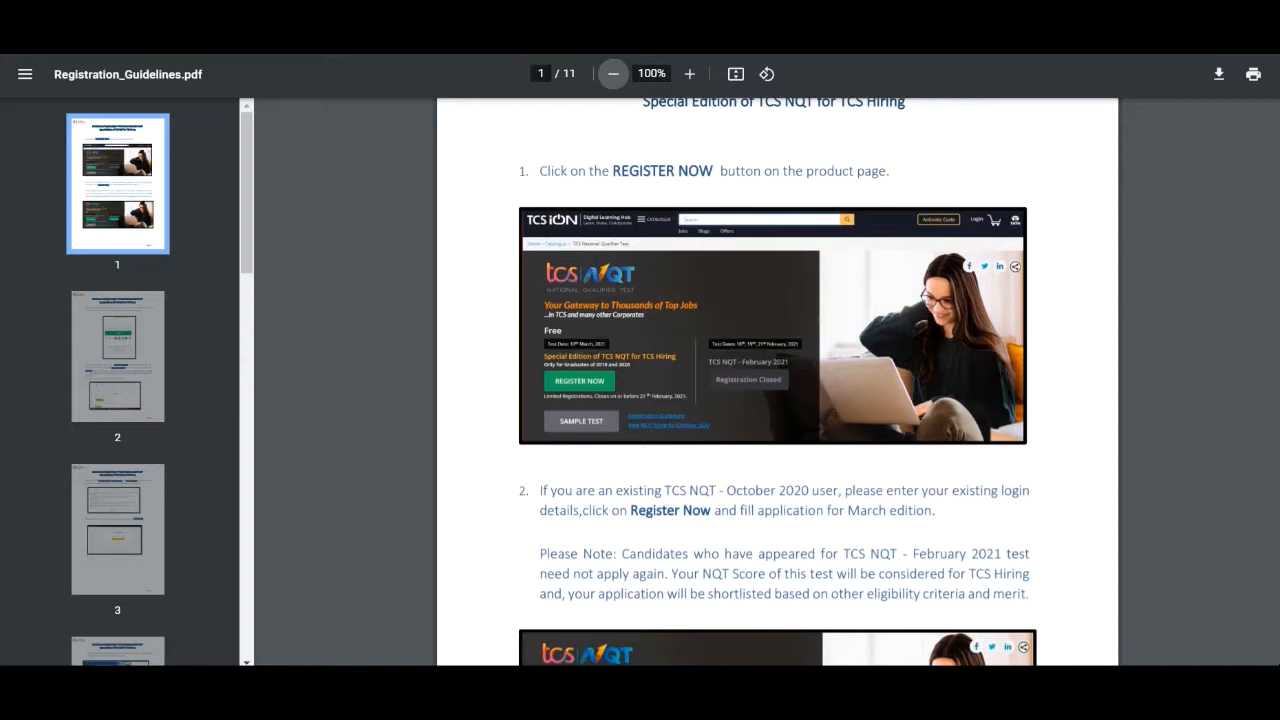
mouse_move(800, 182)
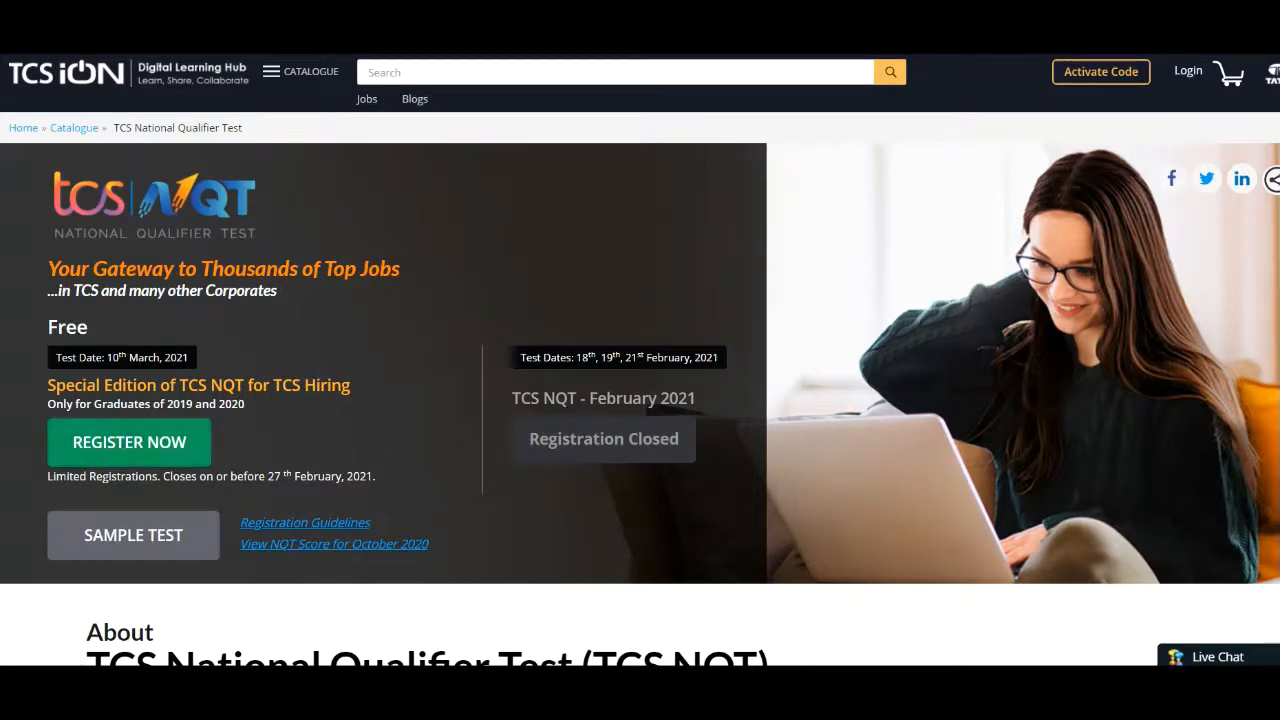
left_click(304, 522)
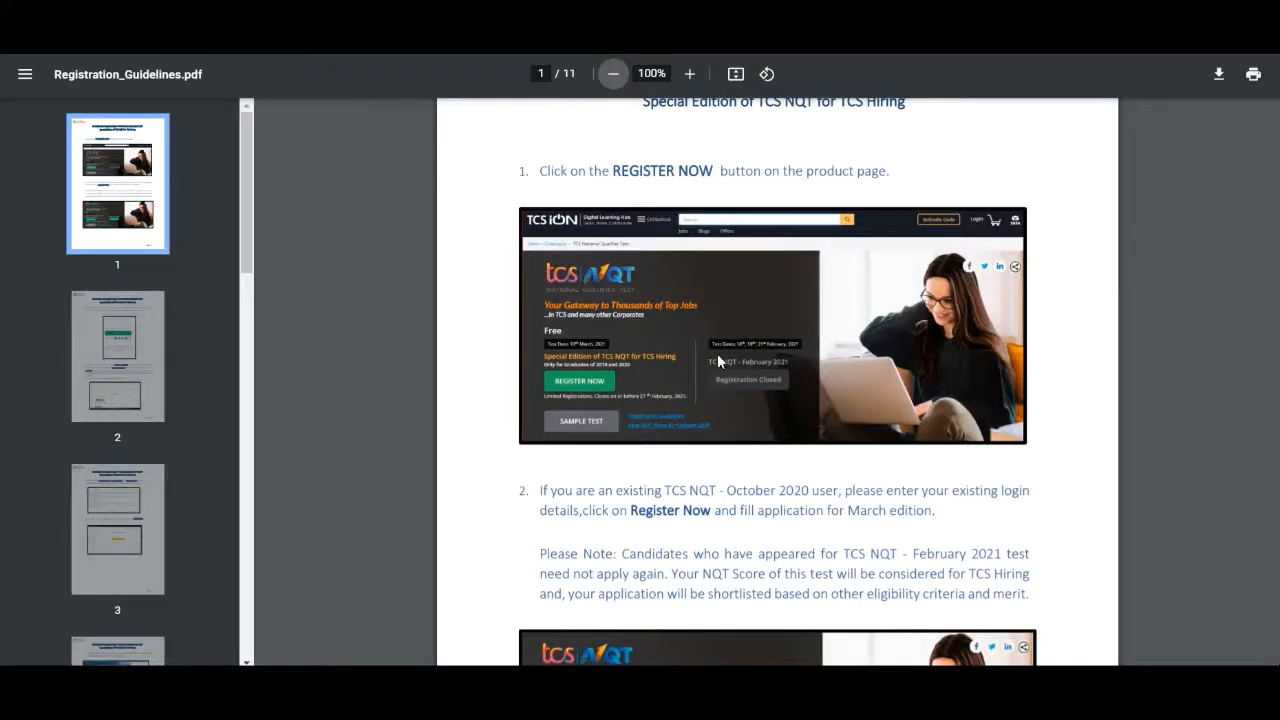
mouse_move(740, 468)
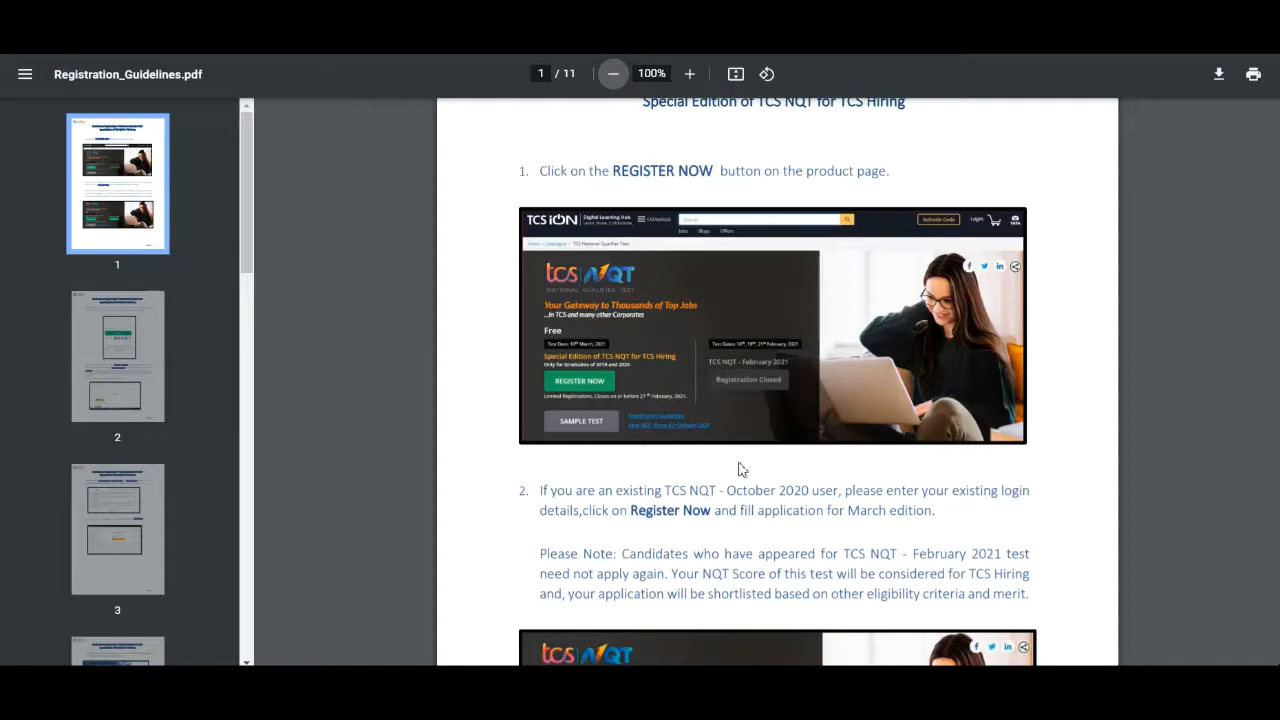
mouse_move(752, 510)
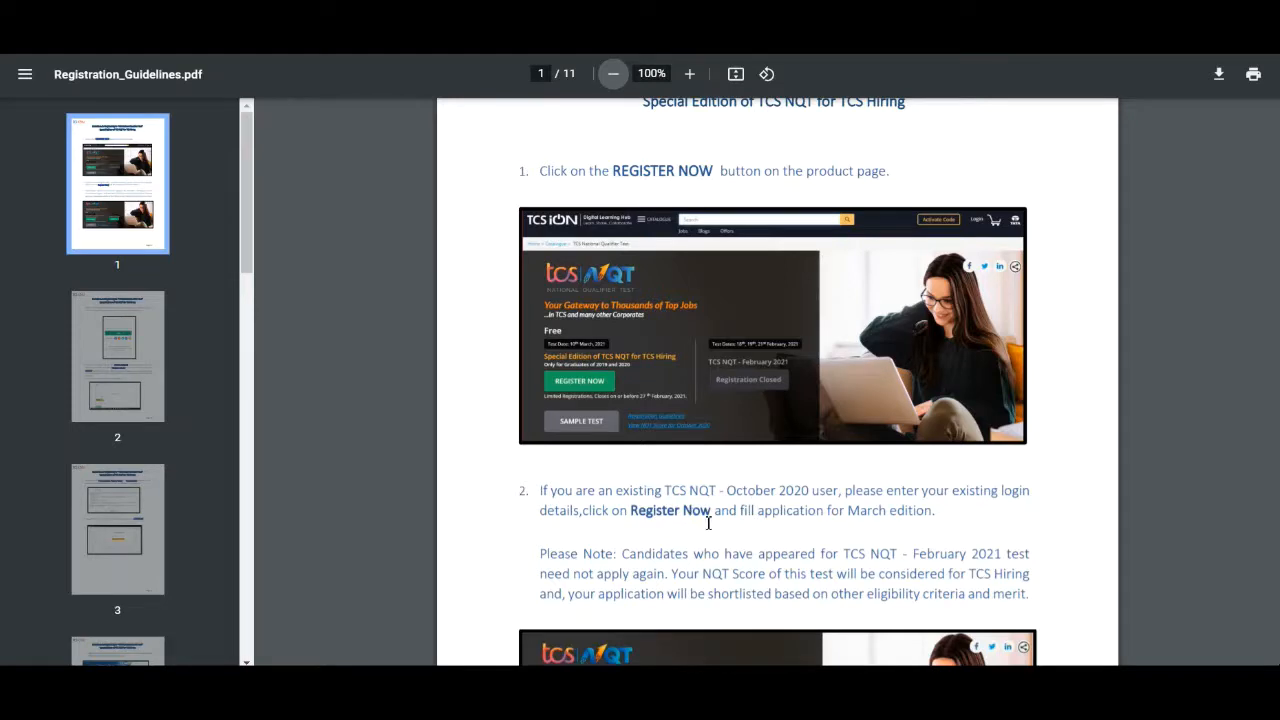
mouse_move(732, 536)
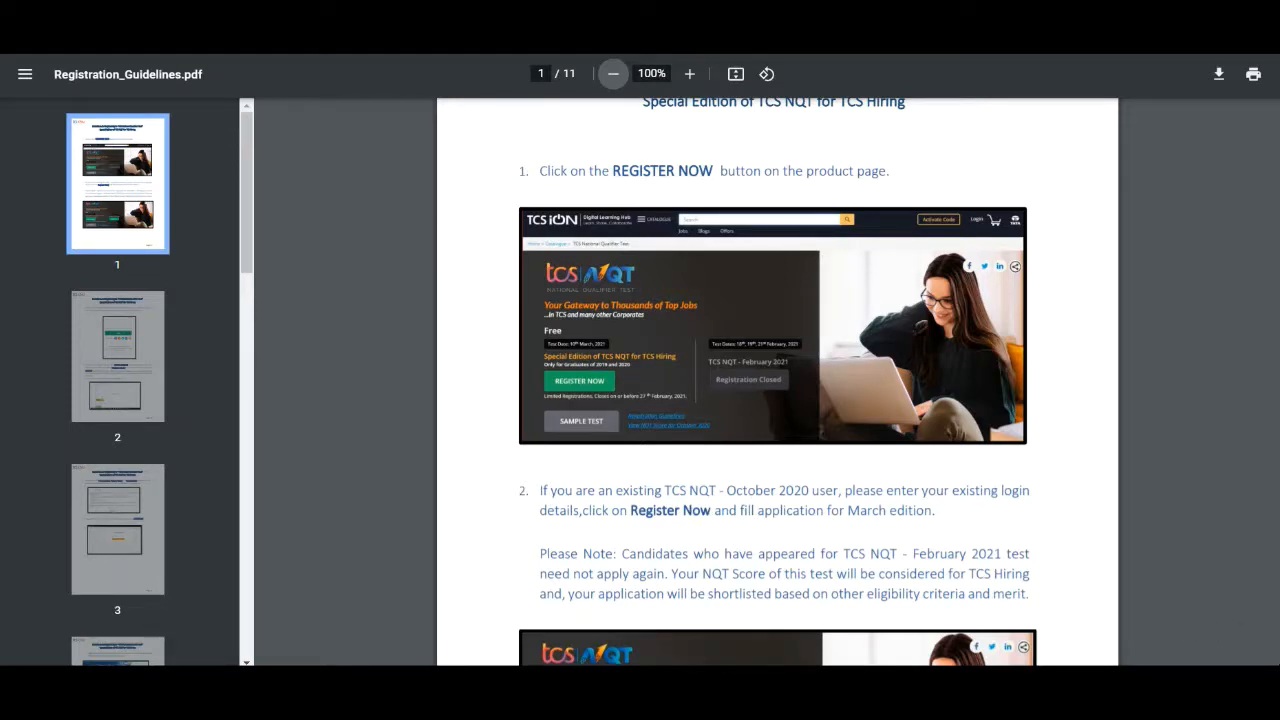
- Jump to page 3 via the page thumbnails, then return to page 1 of the guidelines
left_click(116, 528)
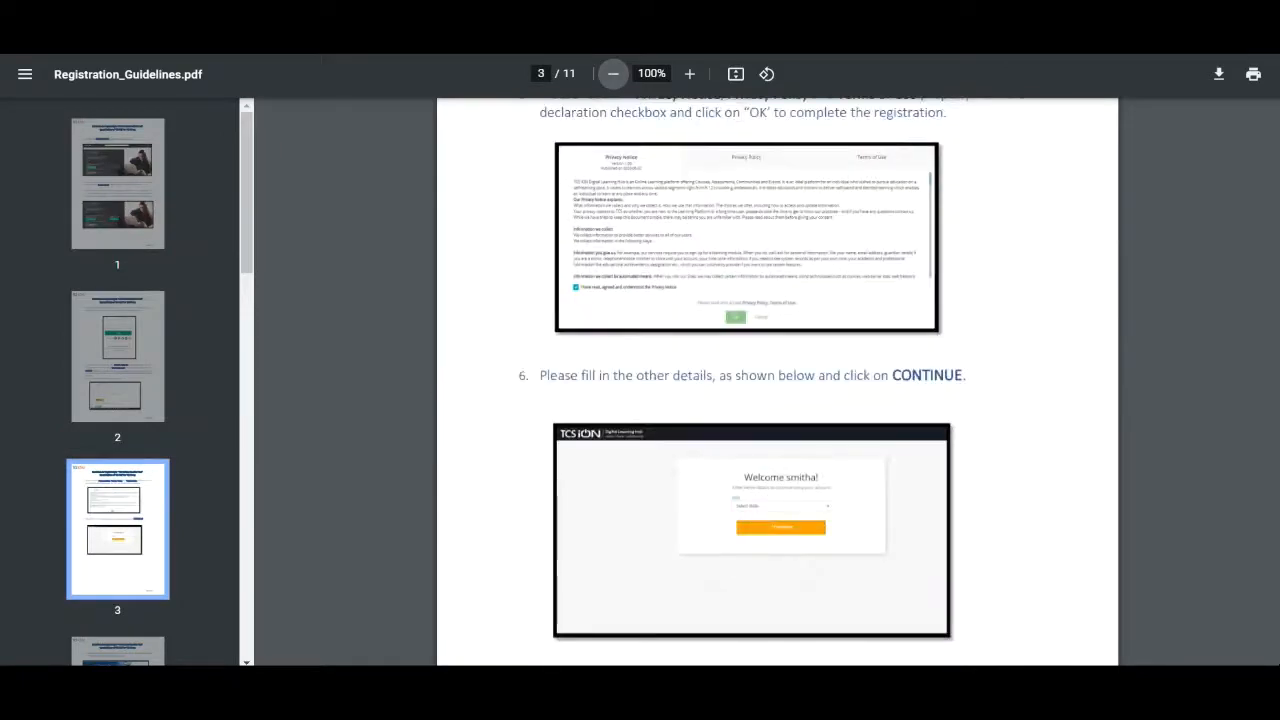
left_click(116, 184)
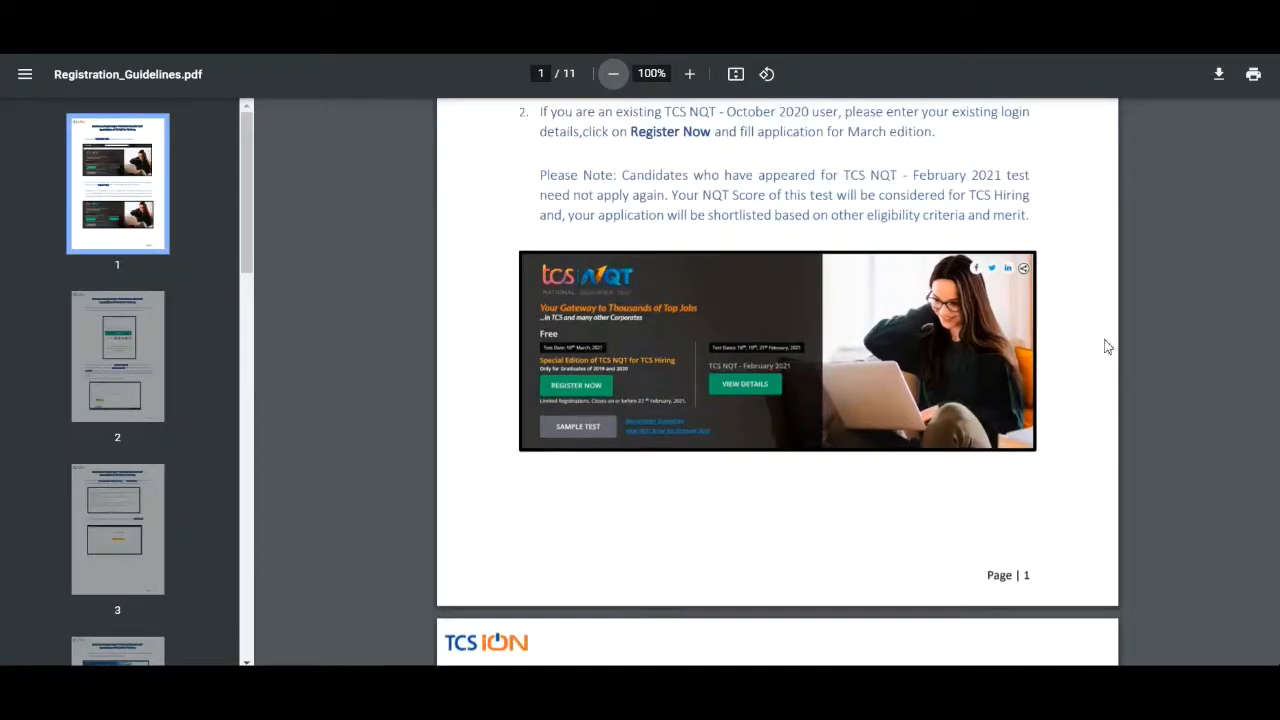
mouse_move(634, 190)
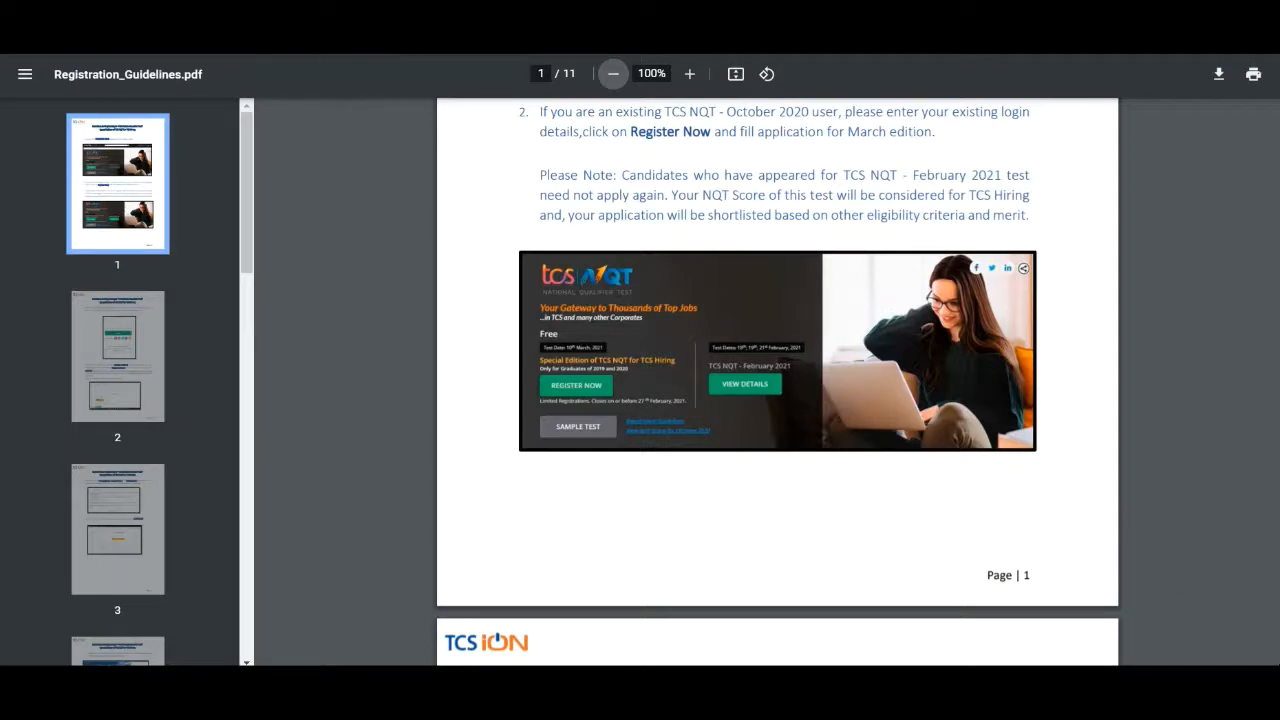
- Scroll down through pages 2–3 of the guidelines covering the initial registration form steps
scroll("down", 3)
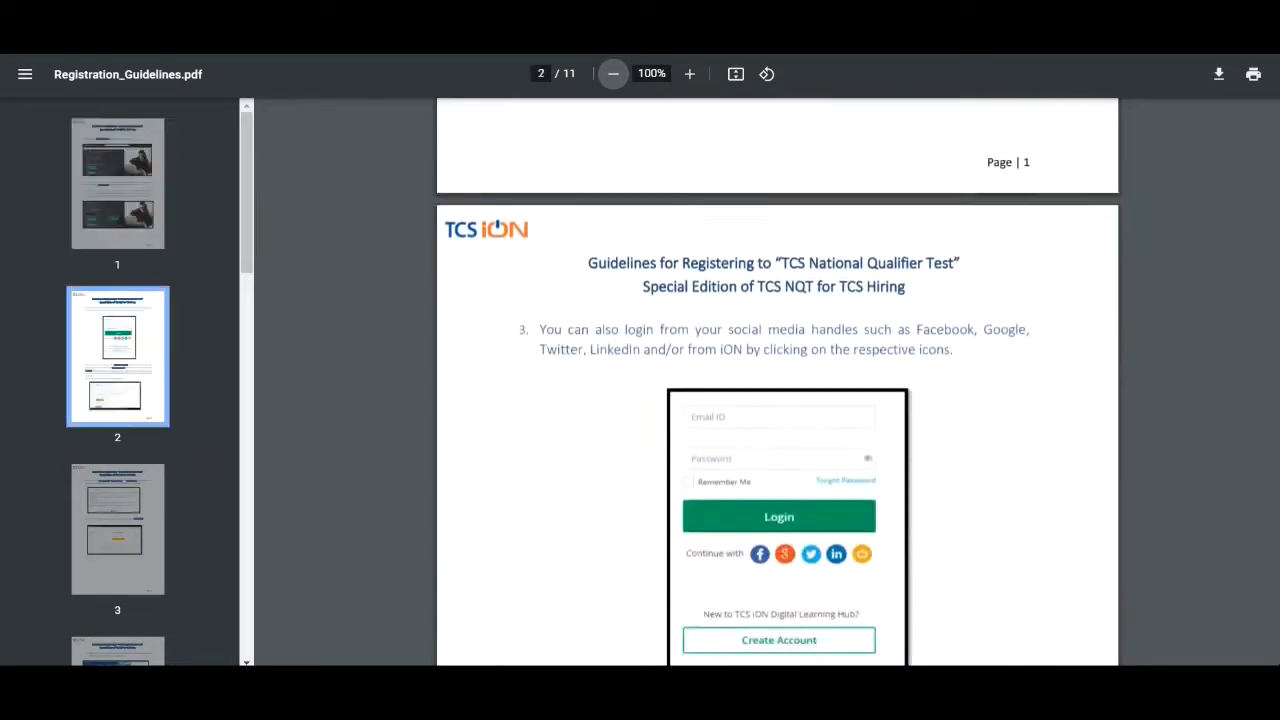
scroll("down", 3)
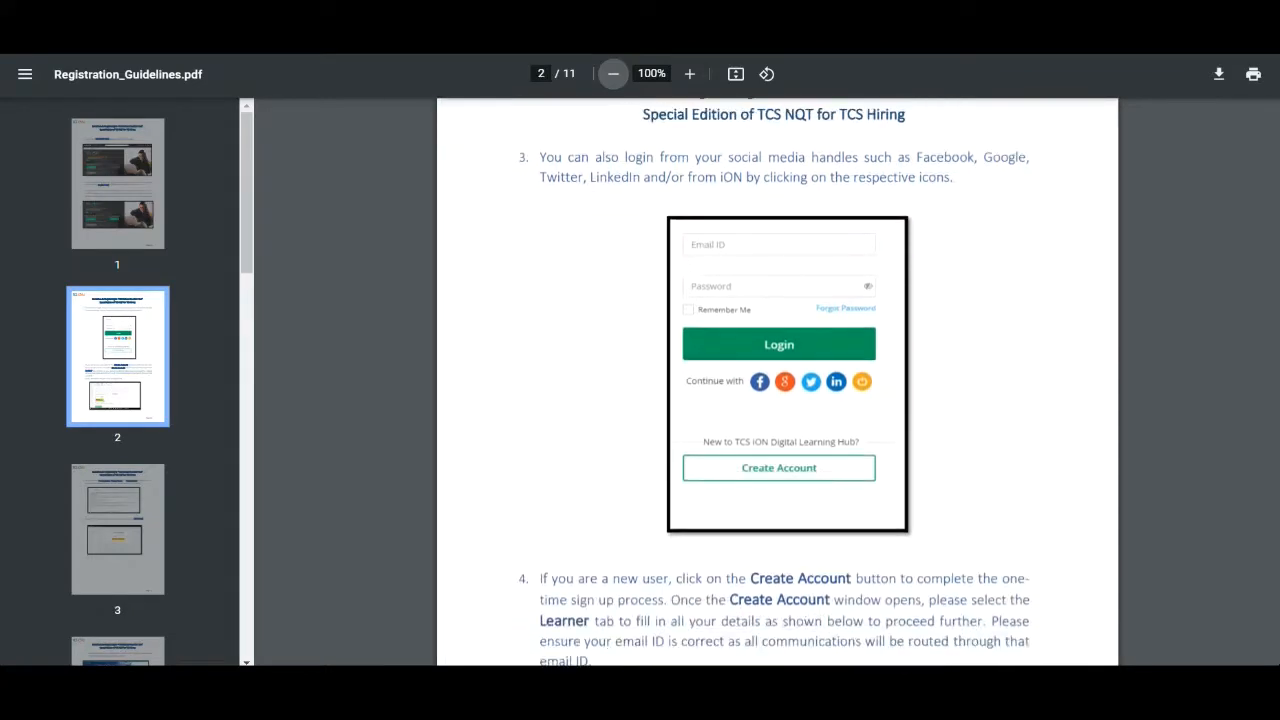
scroll("down", 3)
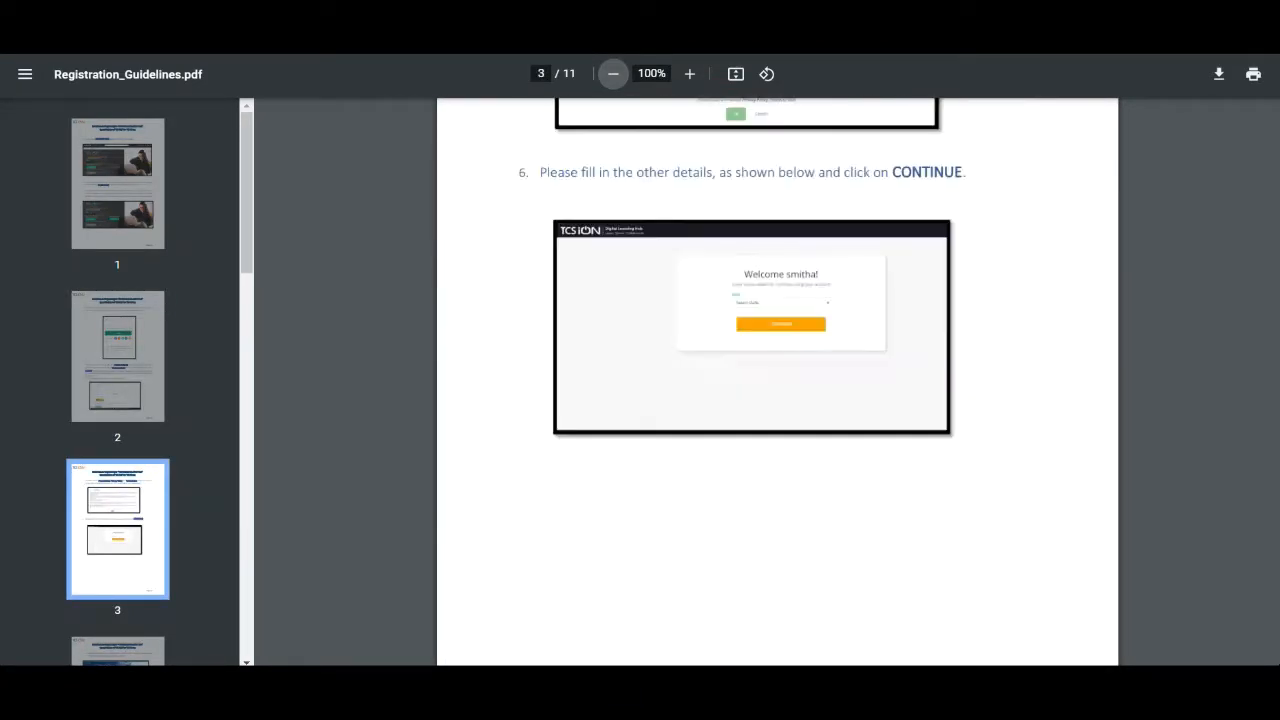
scroll("down", 3)
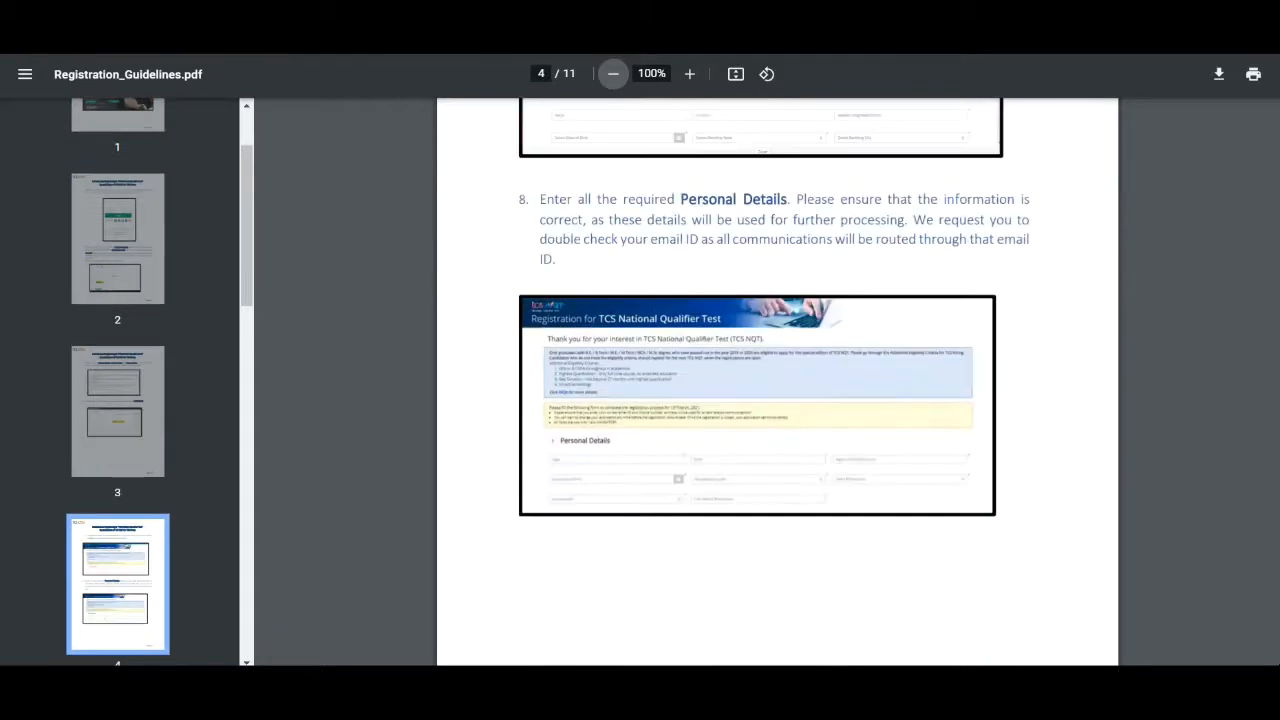
scroll("down", 3)
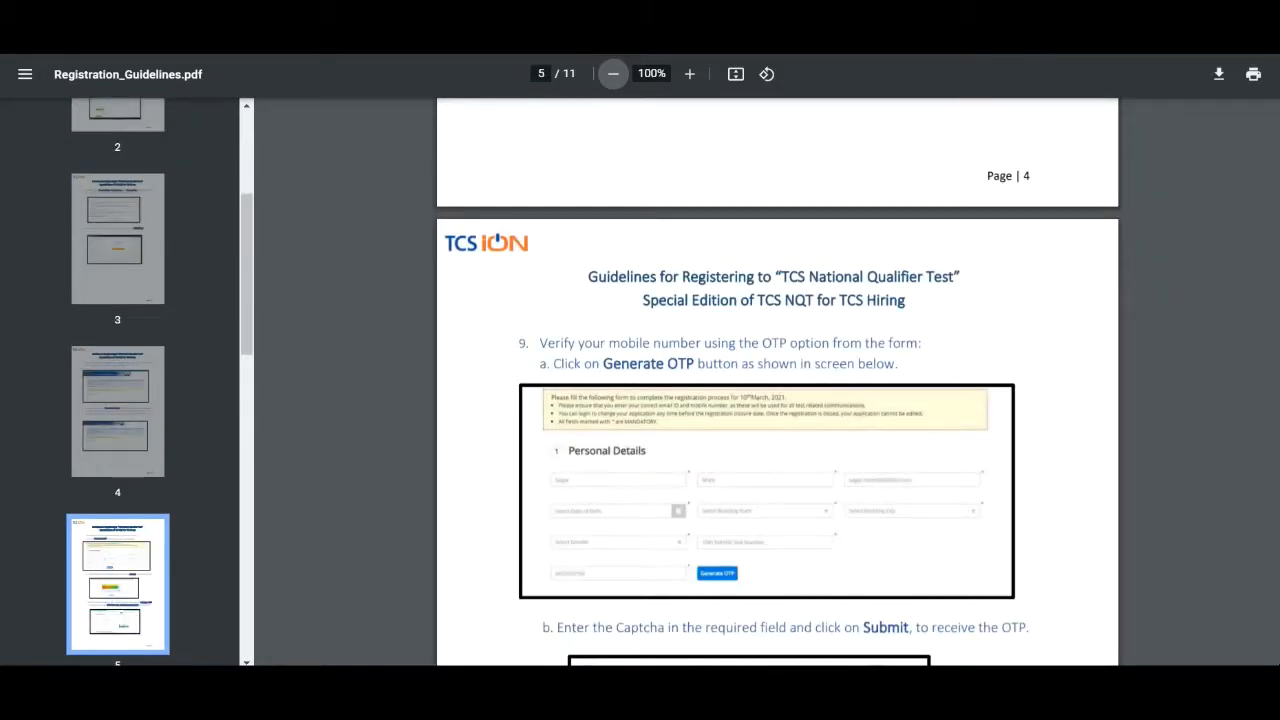
scroll("down", 3)
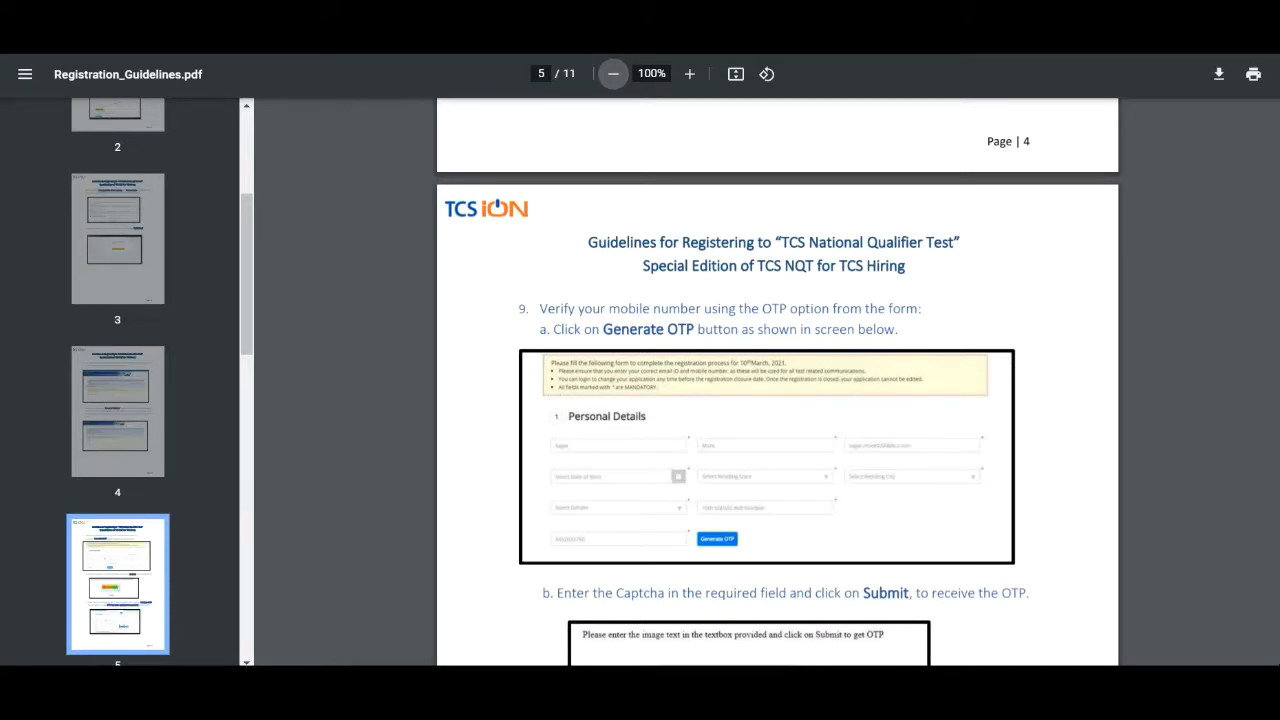
scroll("down", 3)
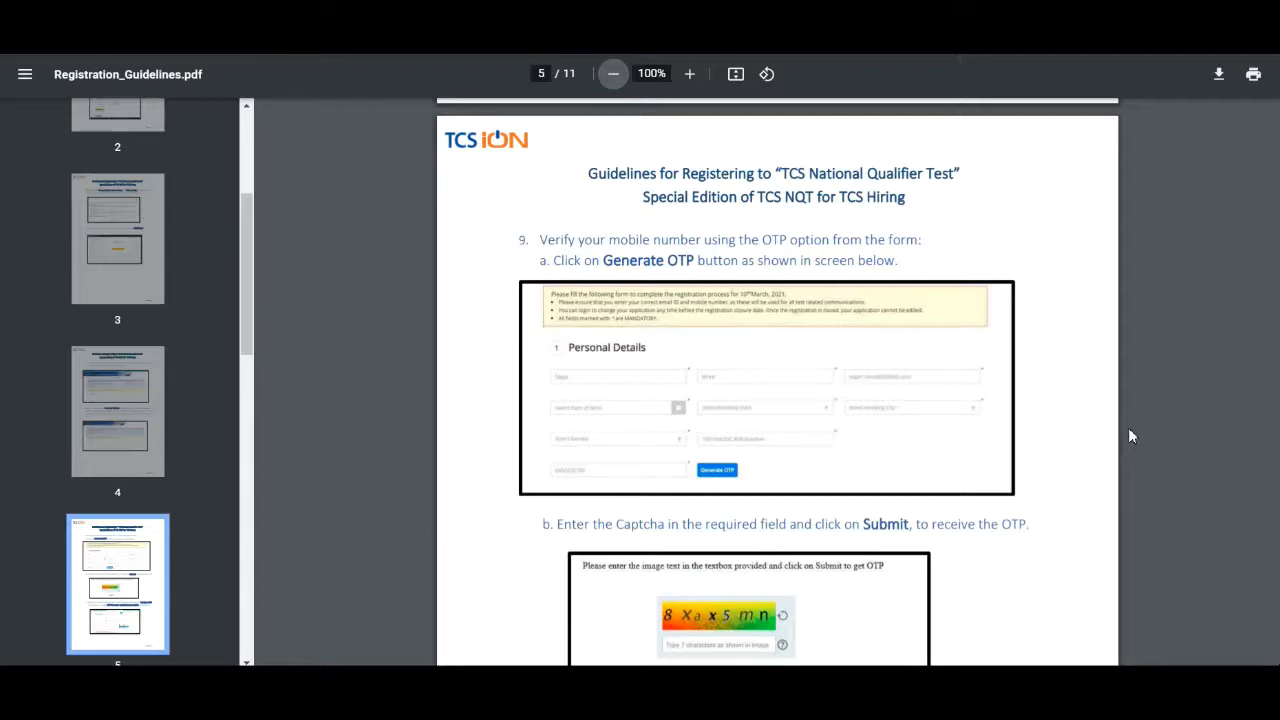
mouse_move(748, 404)
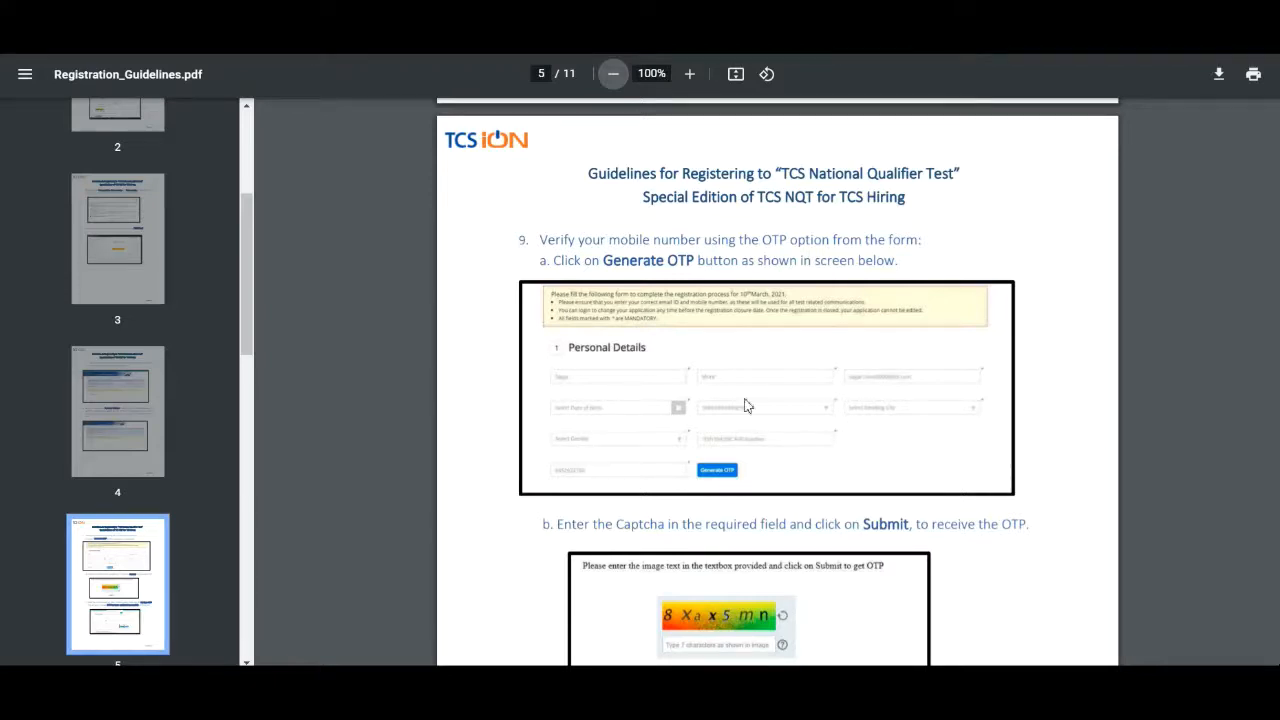
mouse_move(792, 336)
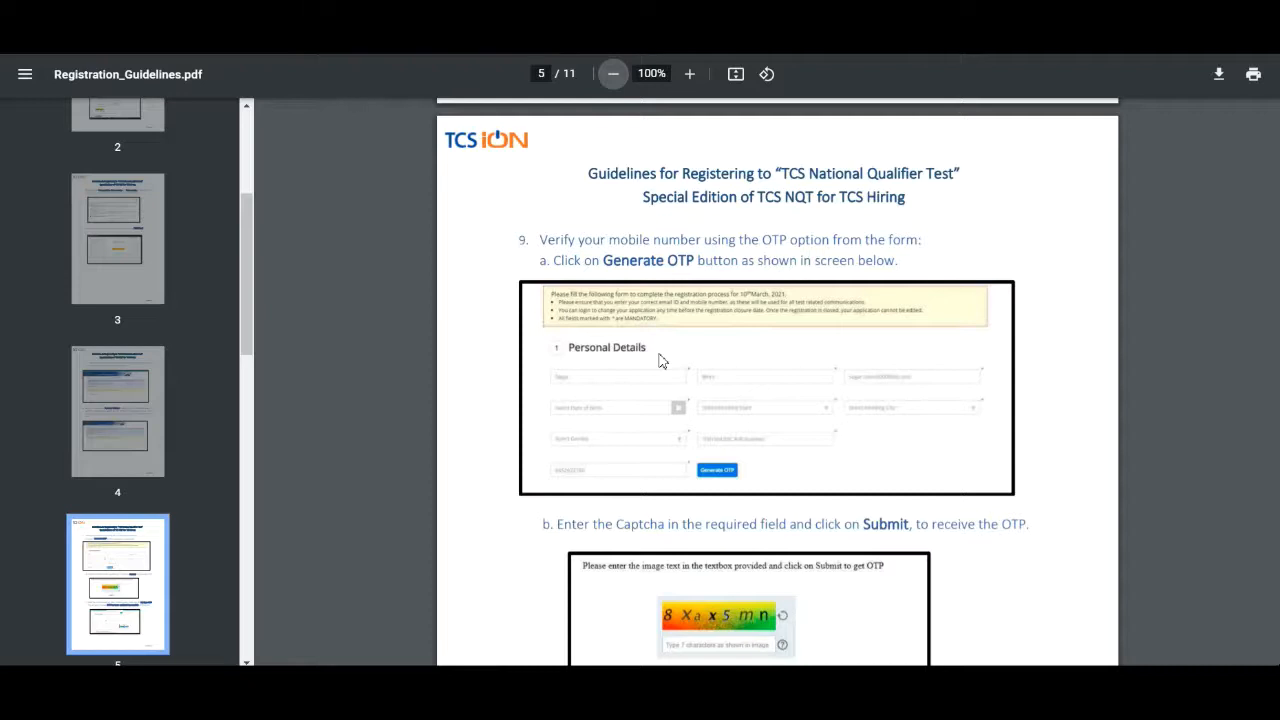
- Continue scrolling to page 5, reaching steps 9b and 9c on Captcha submission and OTP validation
scroll("down", 3)
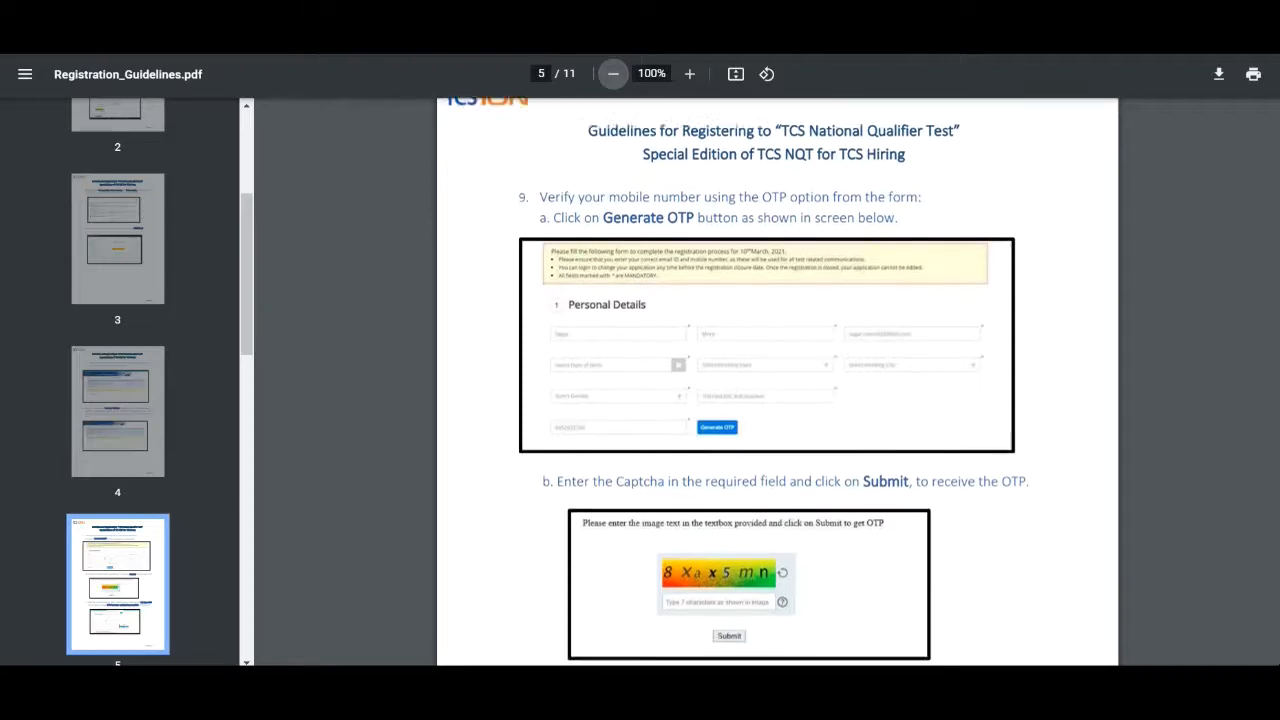
scroll("down", 3)
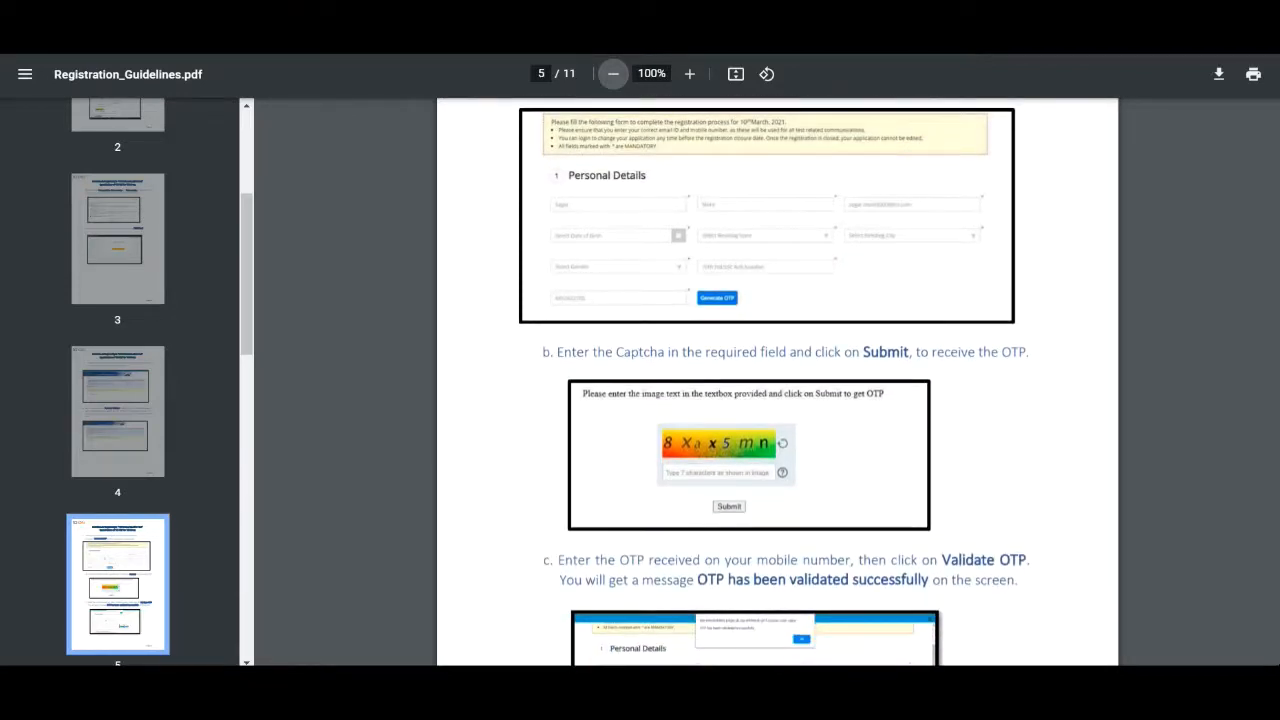
scroll("down", 3)
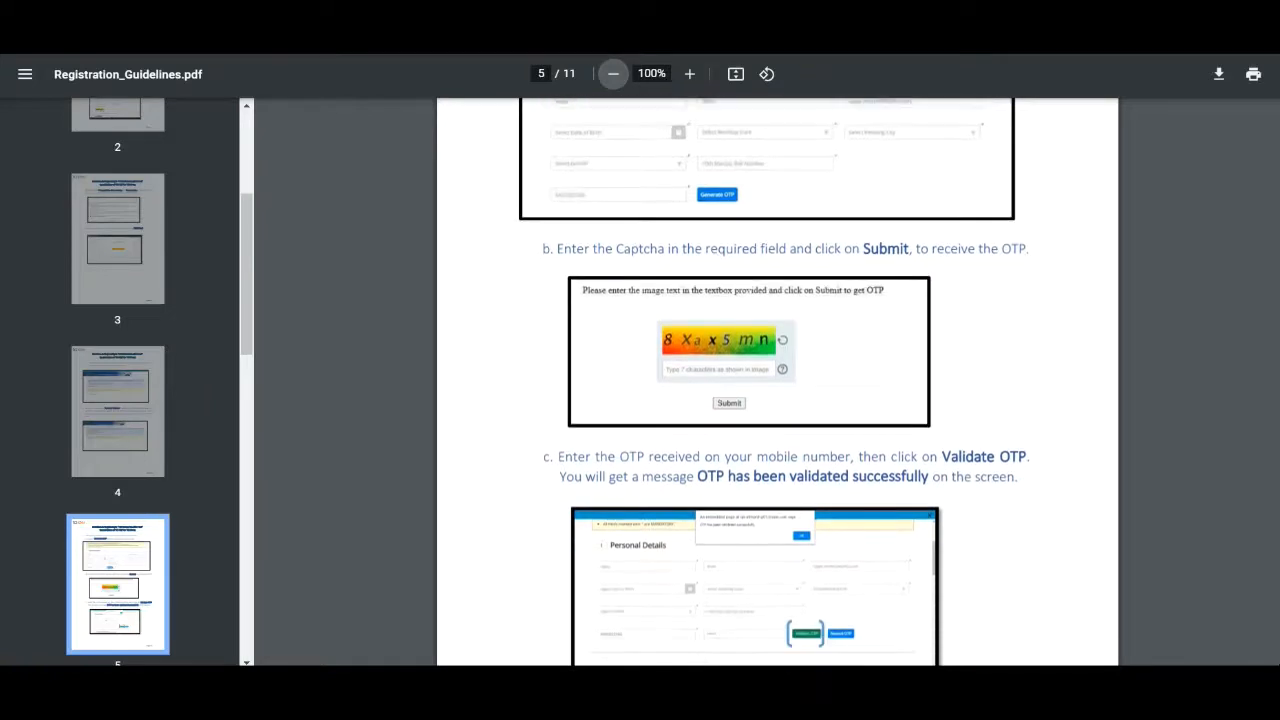
scroll("down", 3)
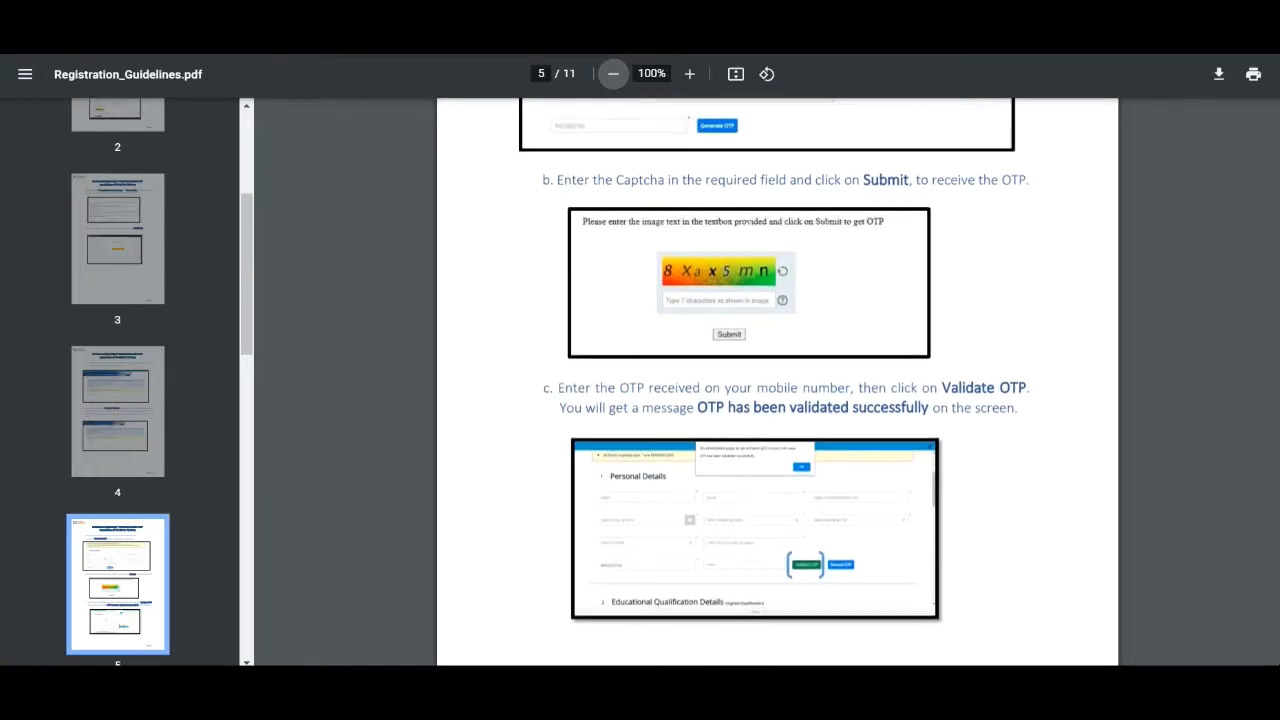
scroll("down", 3)
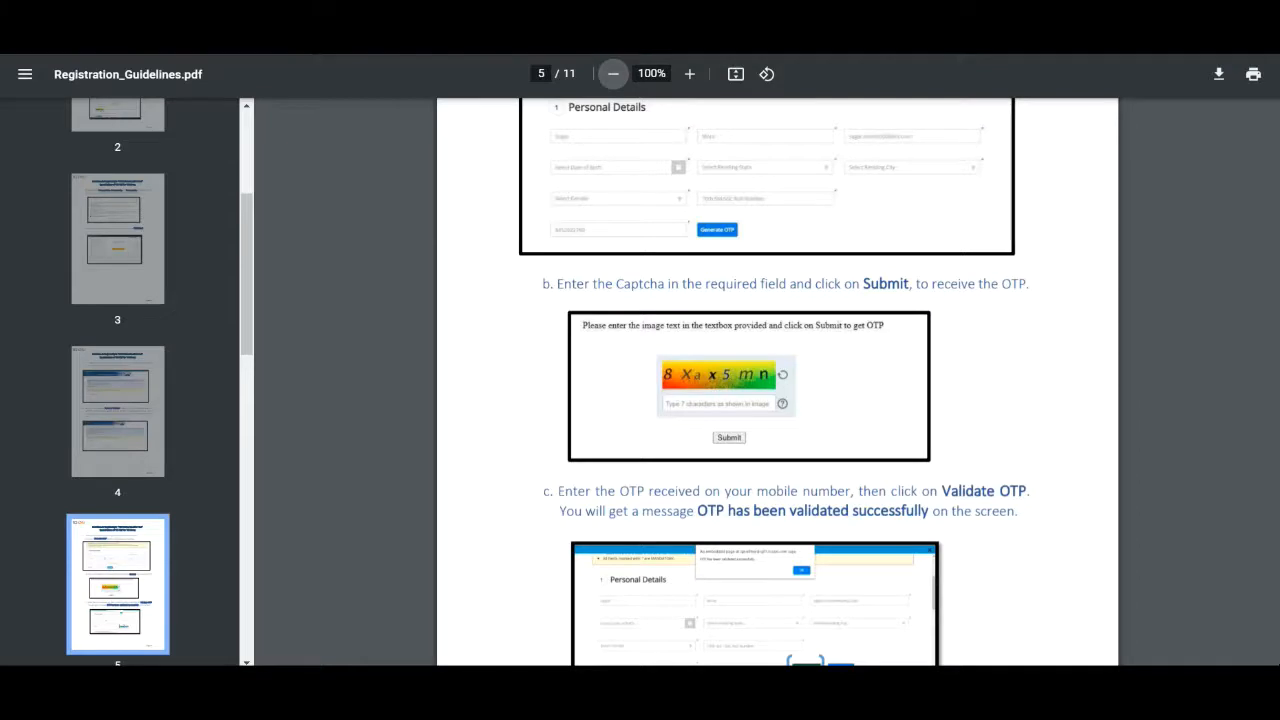
scroll("down", 3)
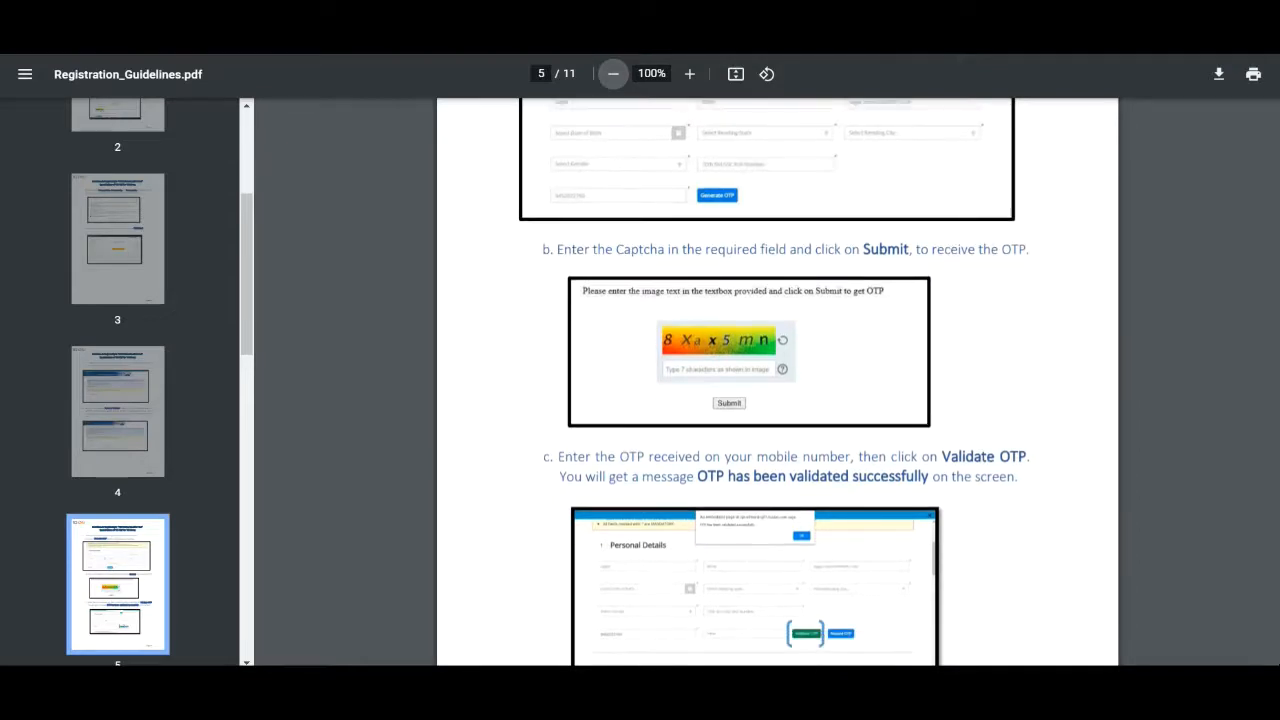
scroll("down", 3)
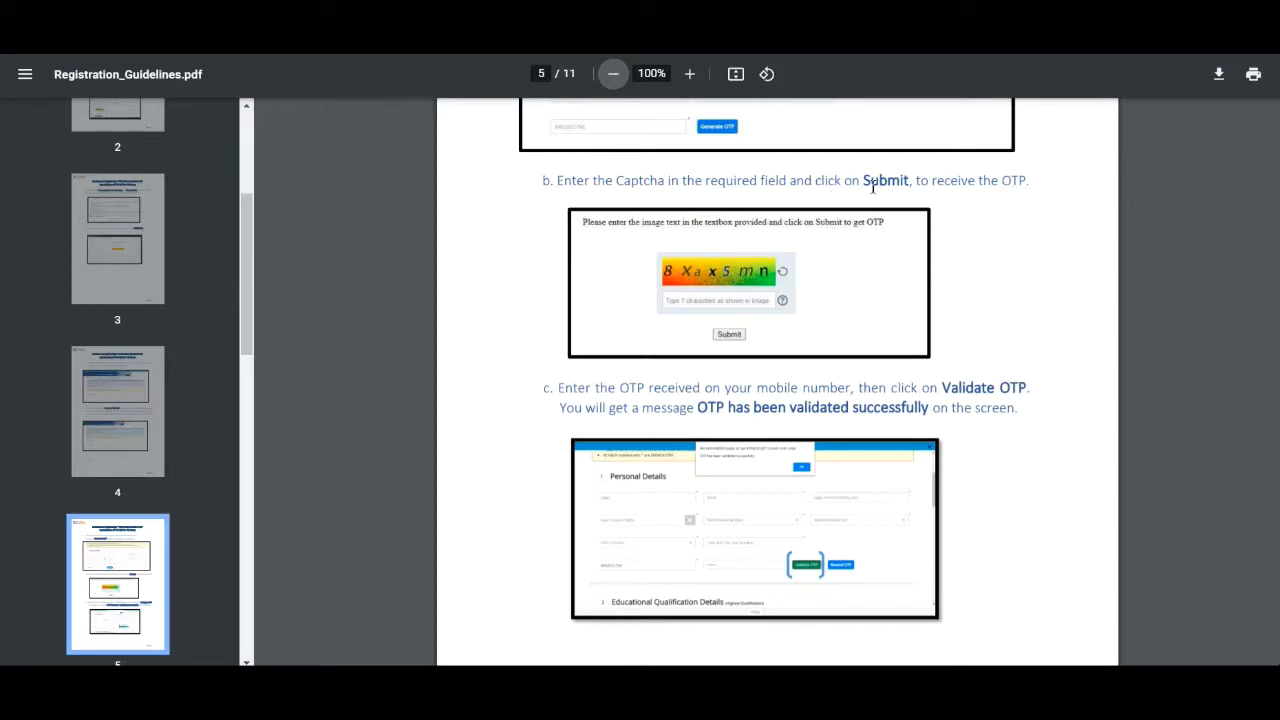
mouse_move(986, 352)
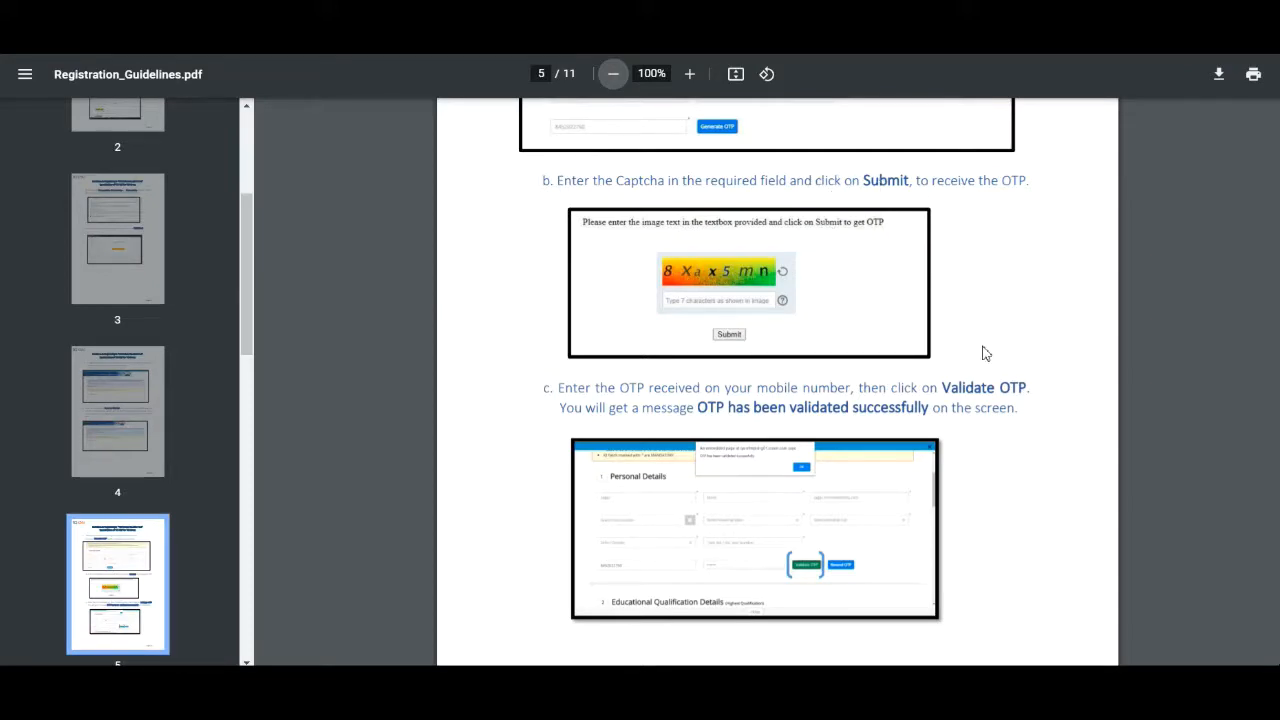
mouse_move(1032, 466)
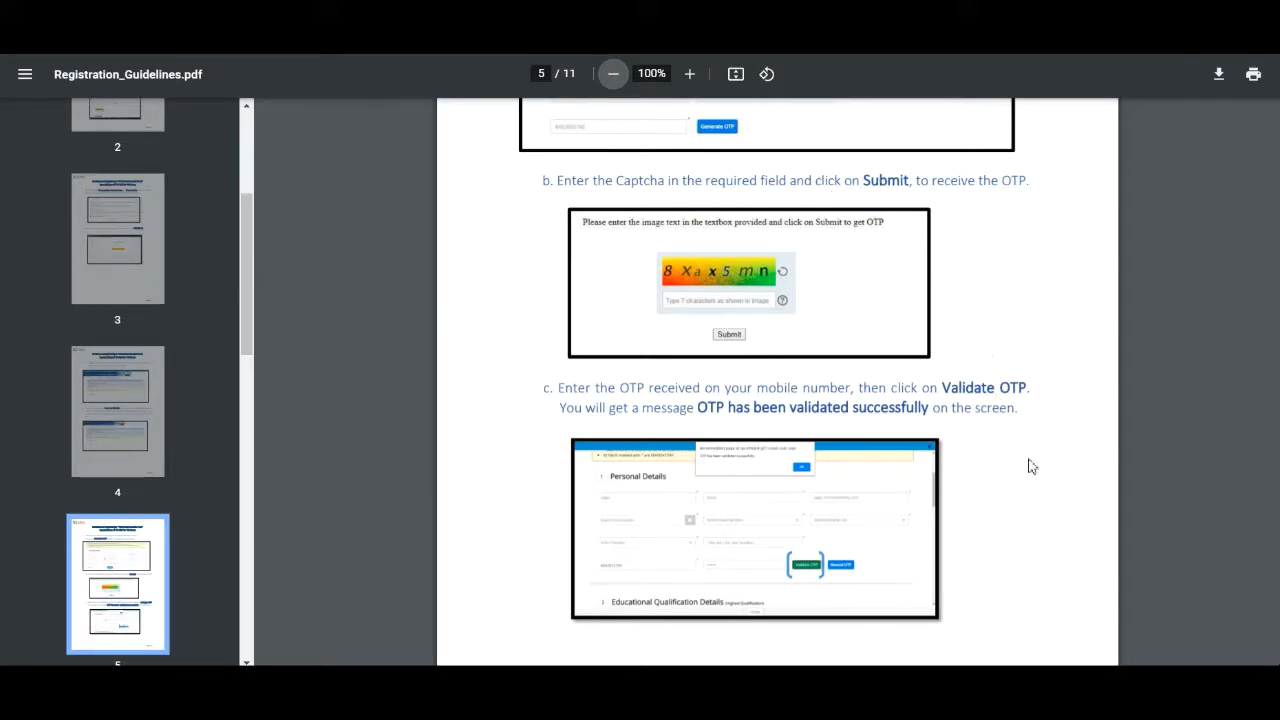
mouse_move(1092, 544)
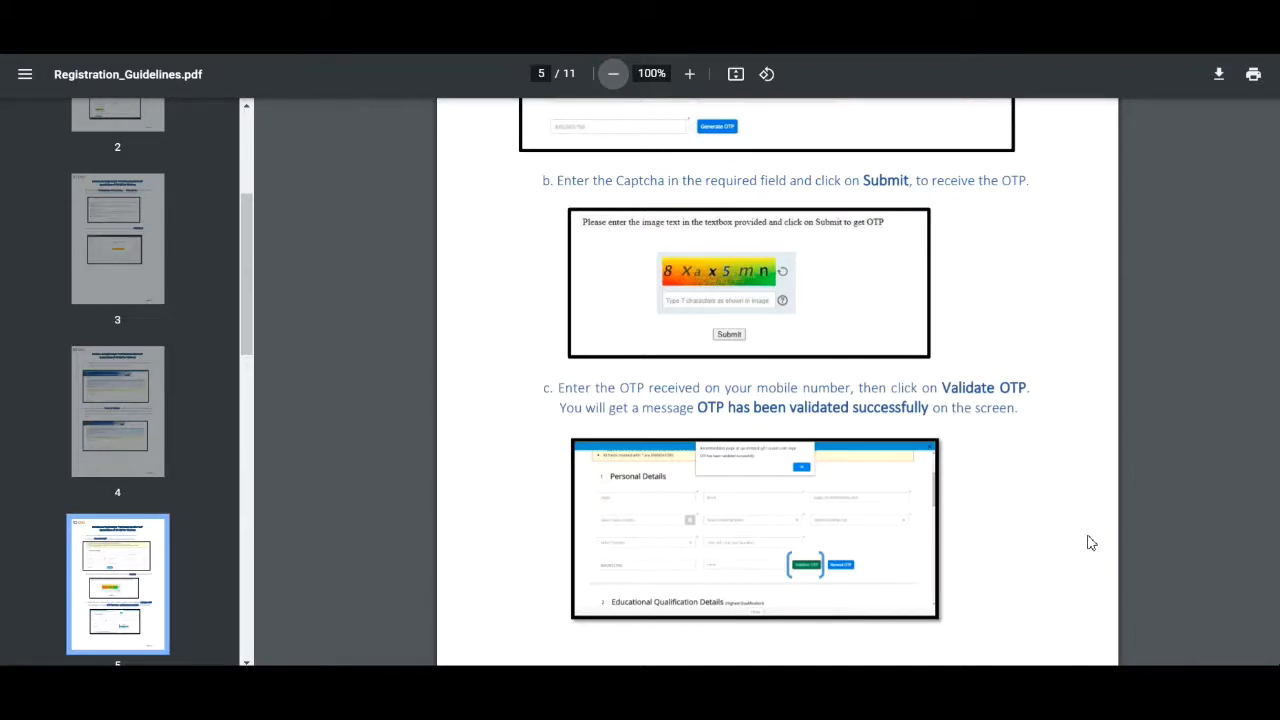
mouse_move(1040, 540)
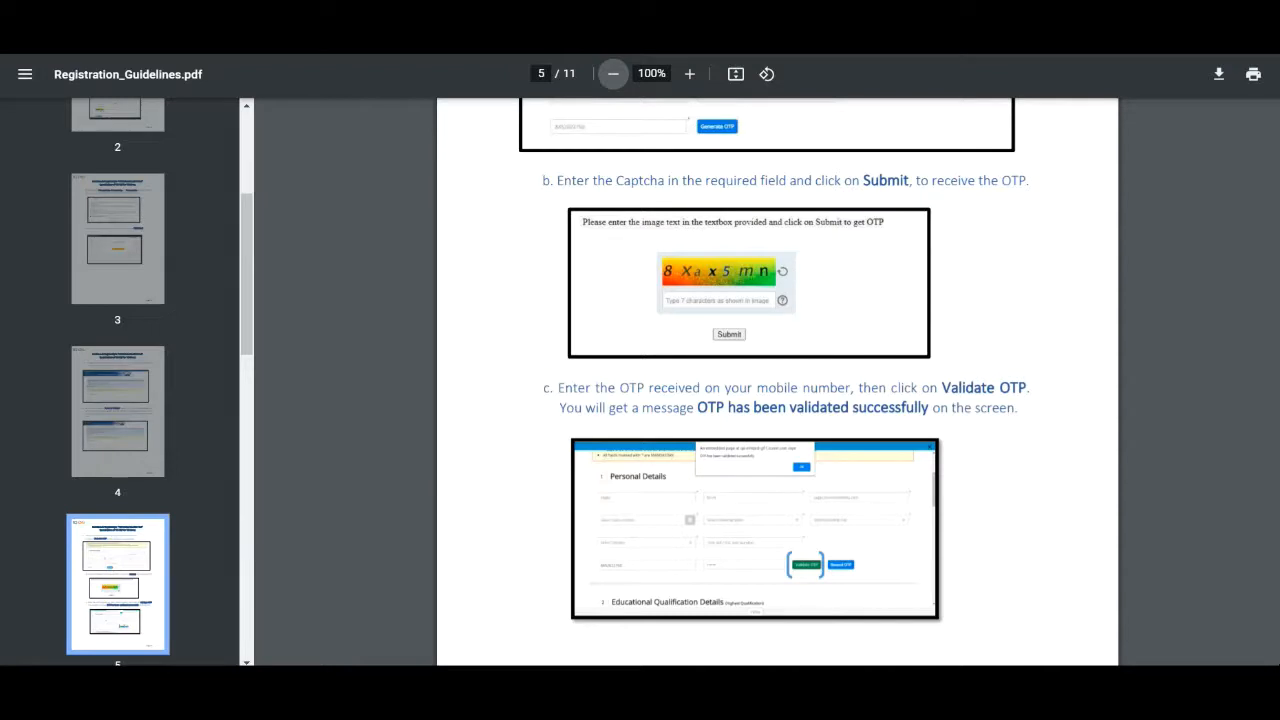
- Scroll from page 6 to page 7 until step 12's pre-selected test details and step 13's In-Centre exam appear
scroll("down", 3)
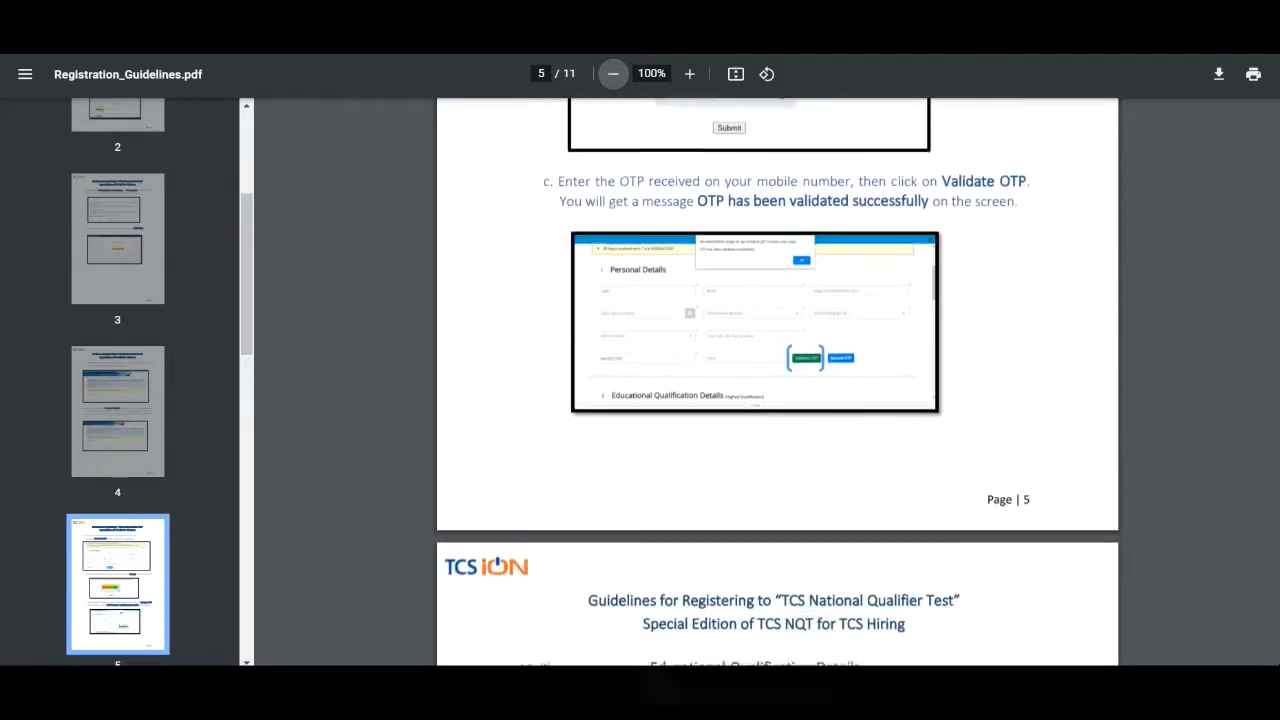
scroll("down", 3)
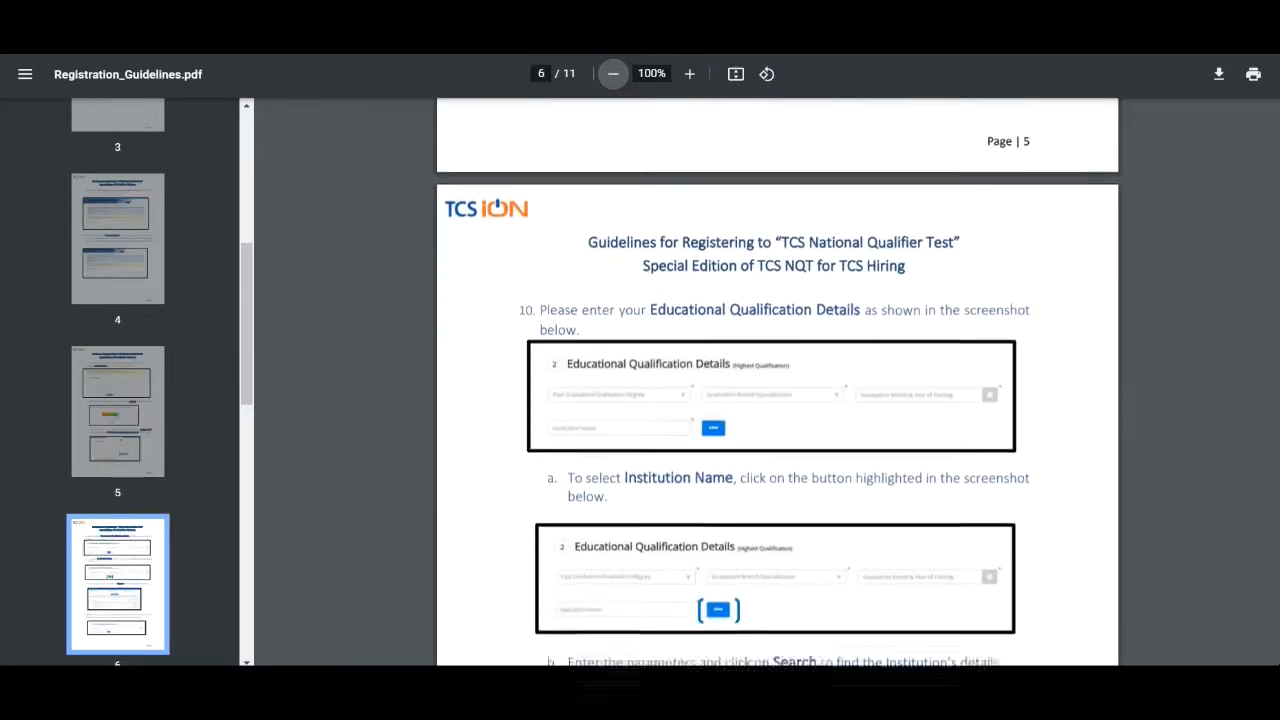
scroll("down", 3)
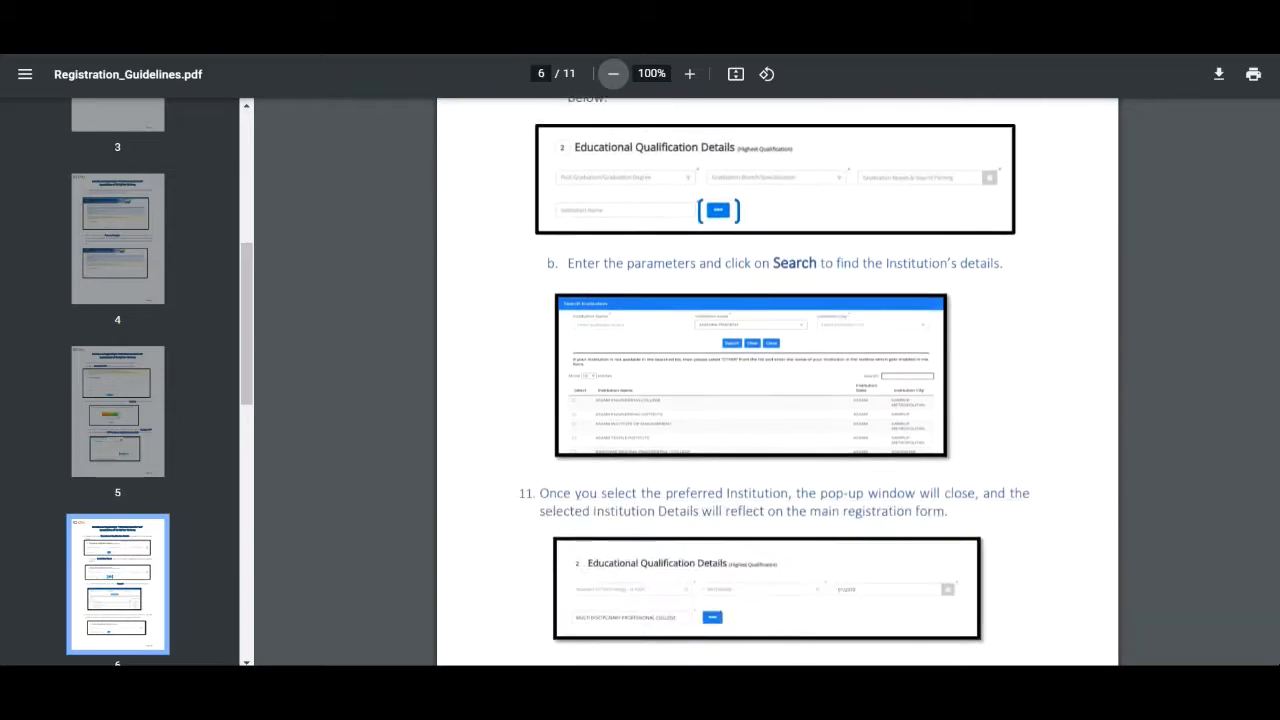
scroll("down", 3)
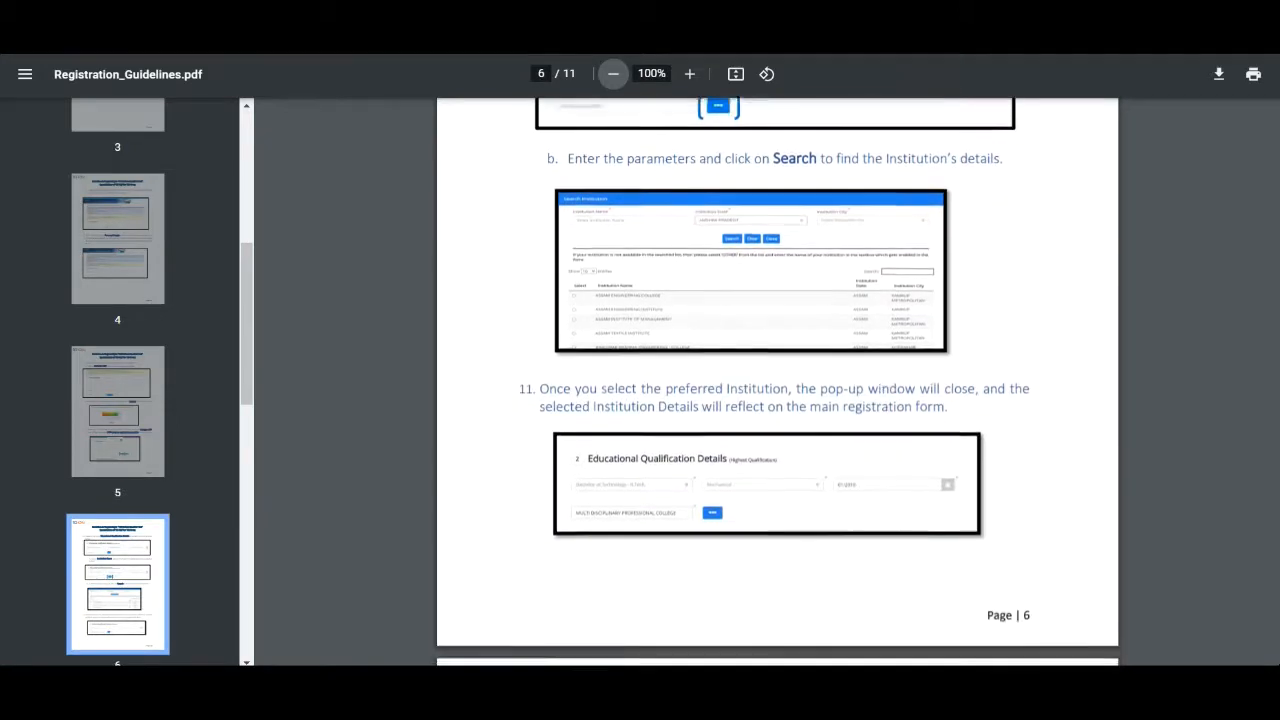
scroll("down", 3)
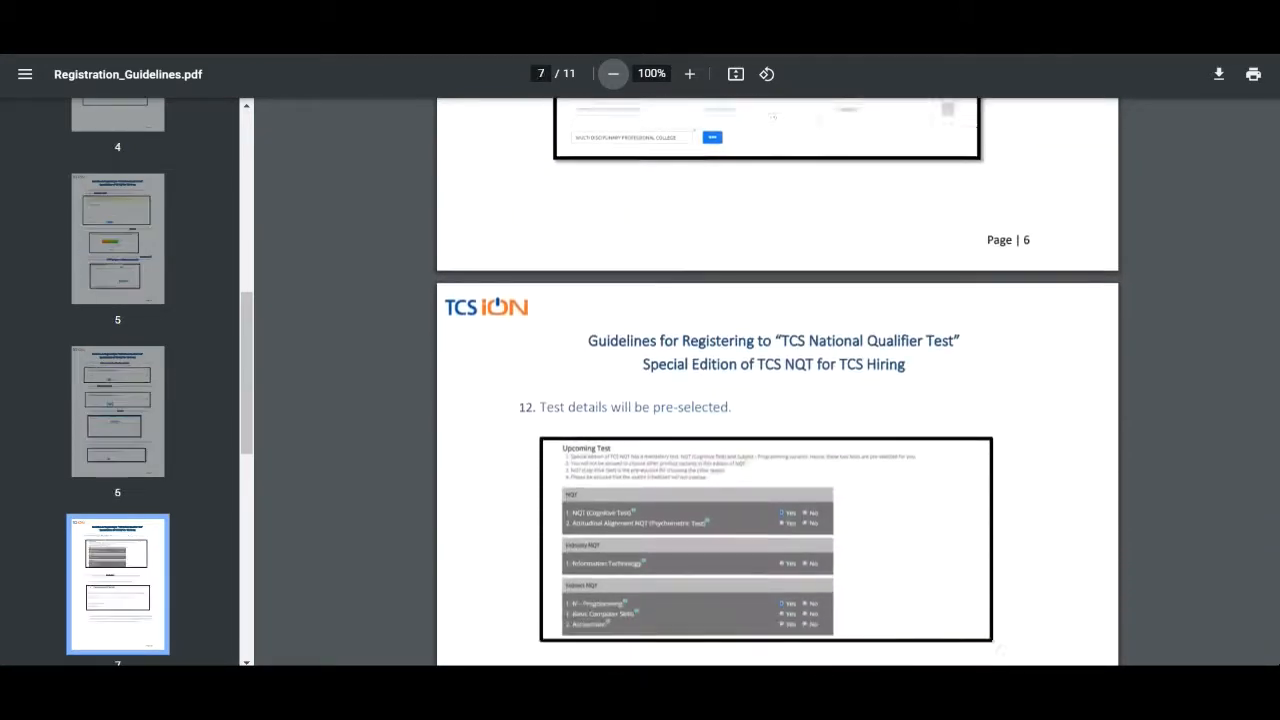
scroll("down", 3)
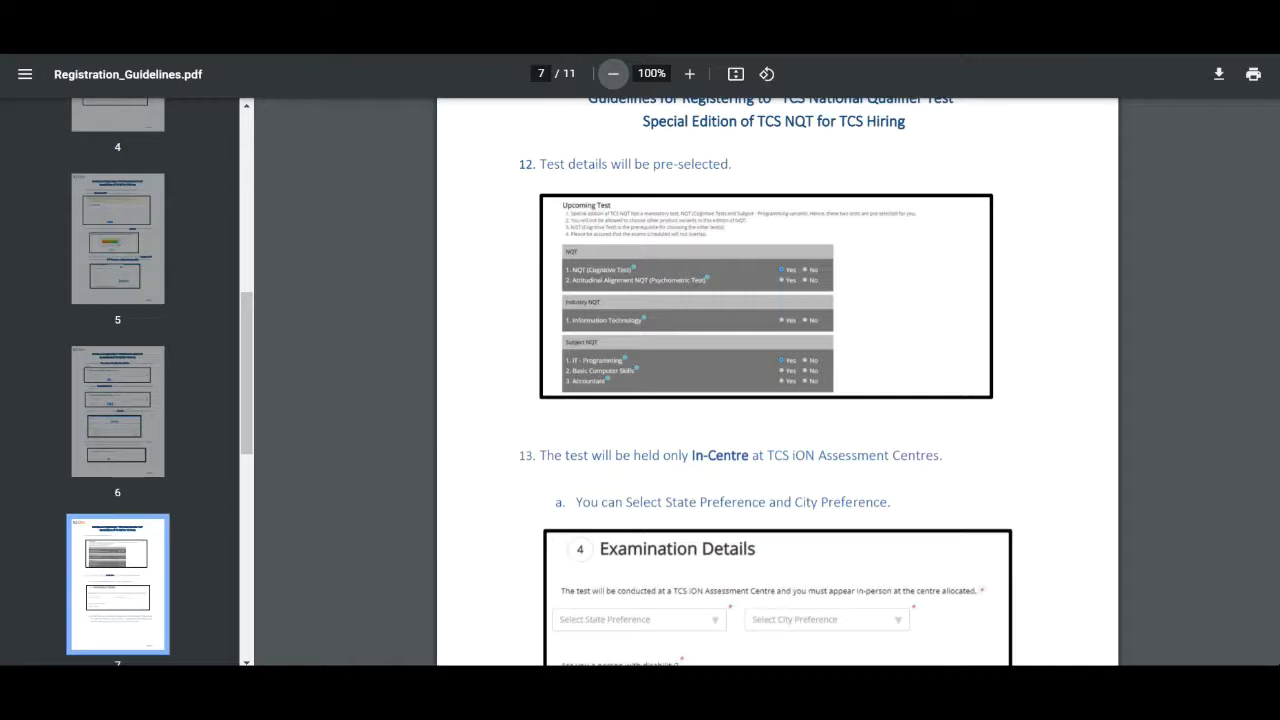
- Scroll further down page 7 to the Examination Details screenshot and step 13b on disability assistance
scroll("down", 3)
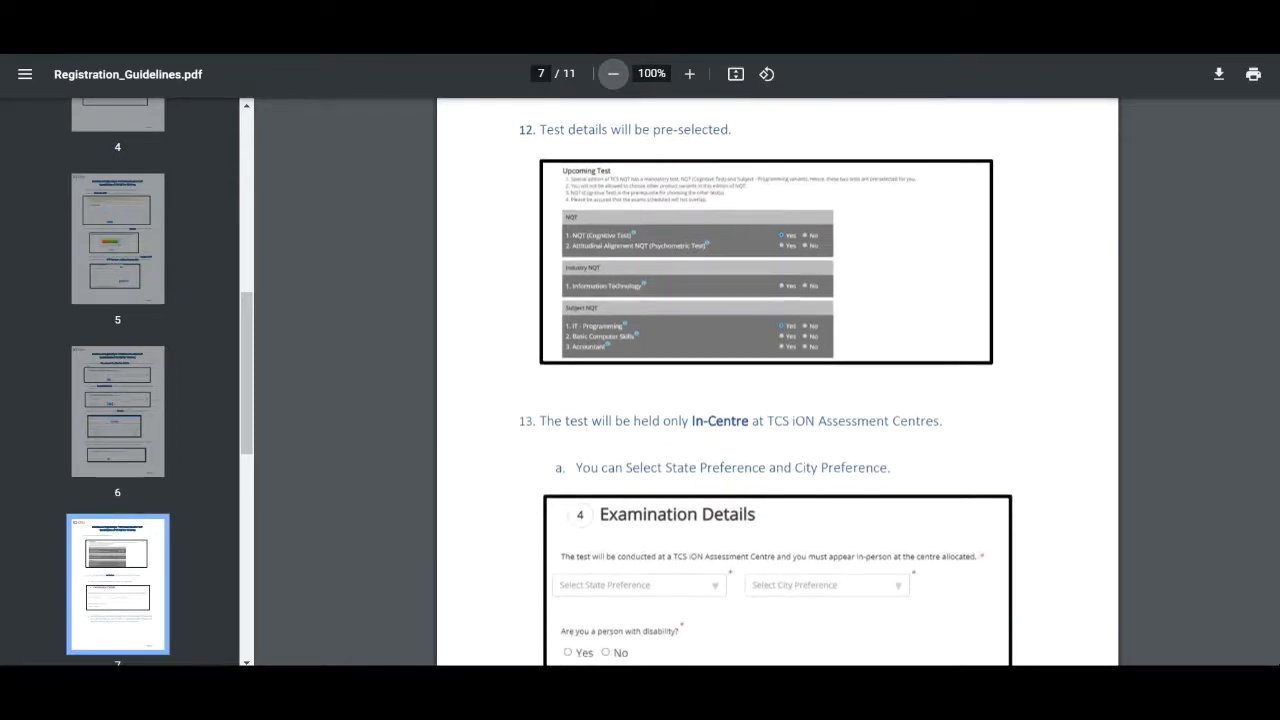
scroll("down", 3)
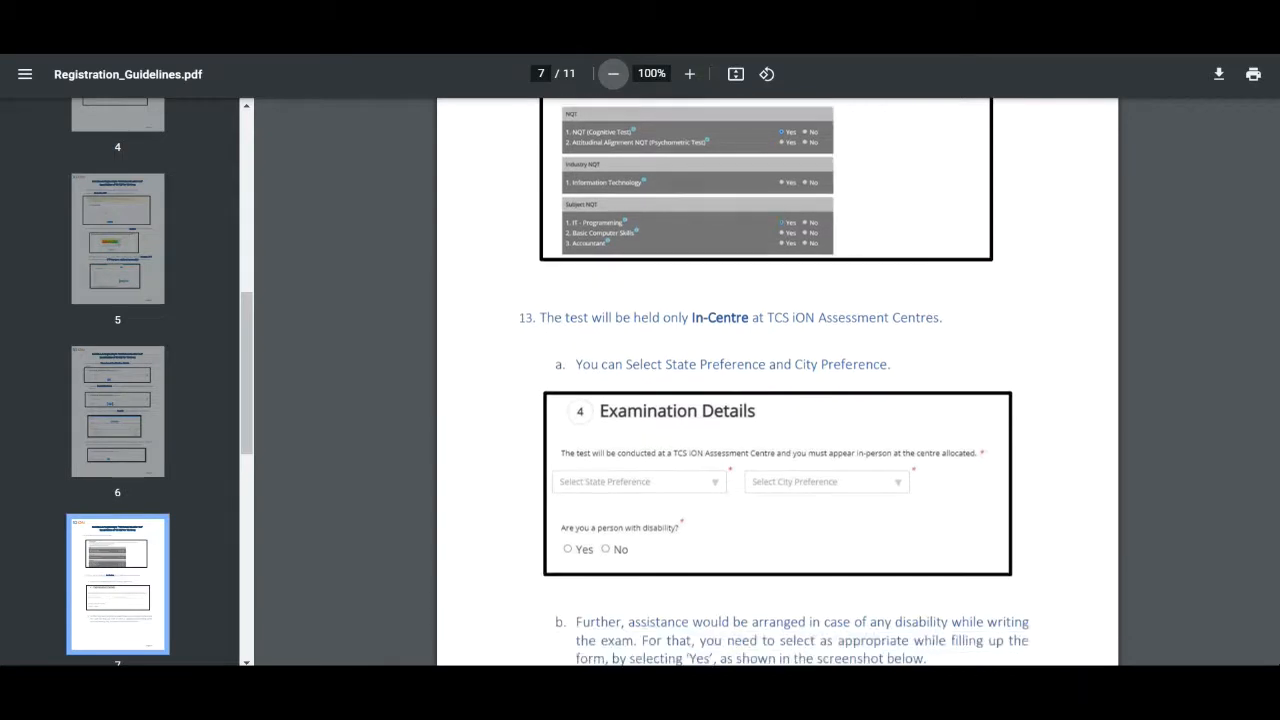
scroll("down", 3)
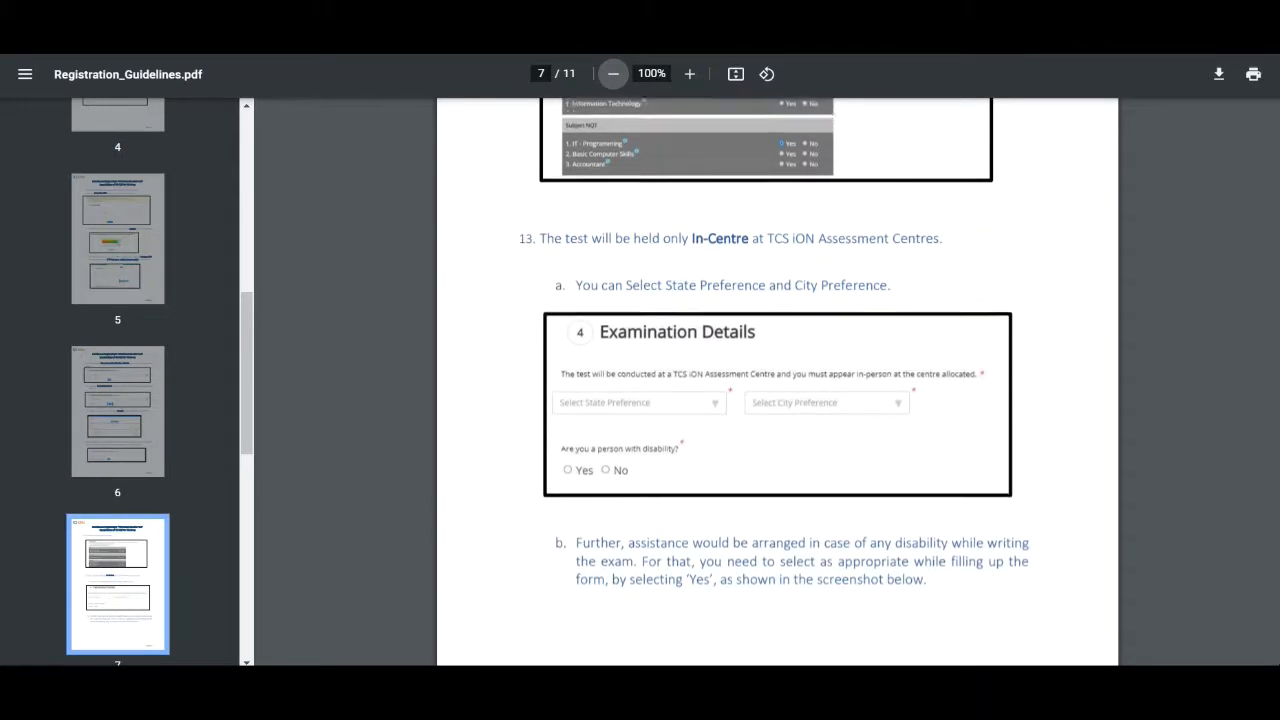
scroll("down", 3)
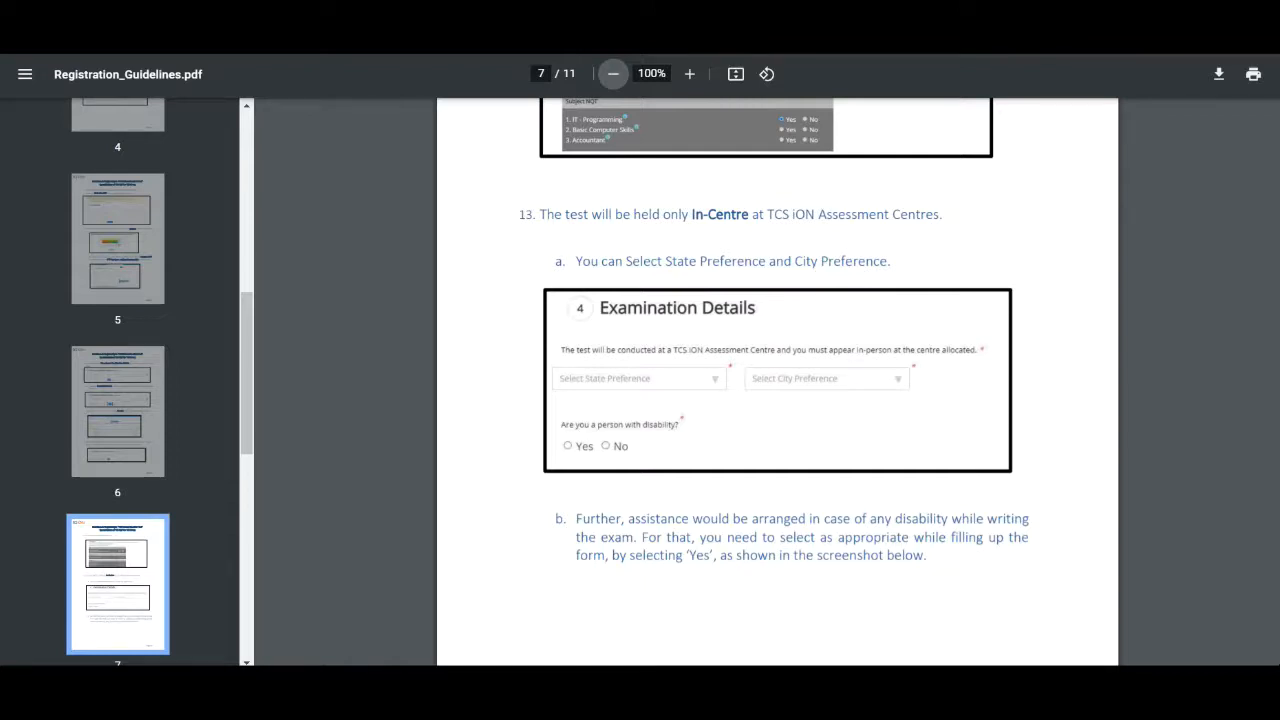
- Scroll through pages 8–9 past the photo upload, captcha and confirmation steps
scroll("down", 3)
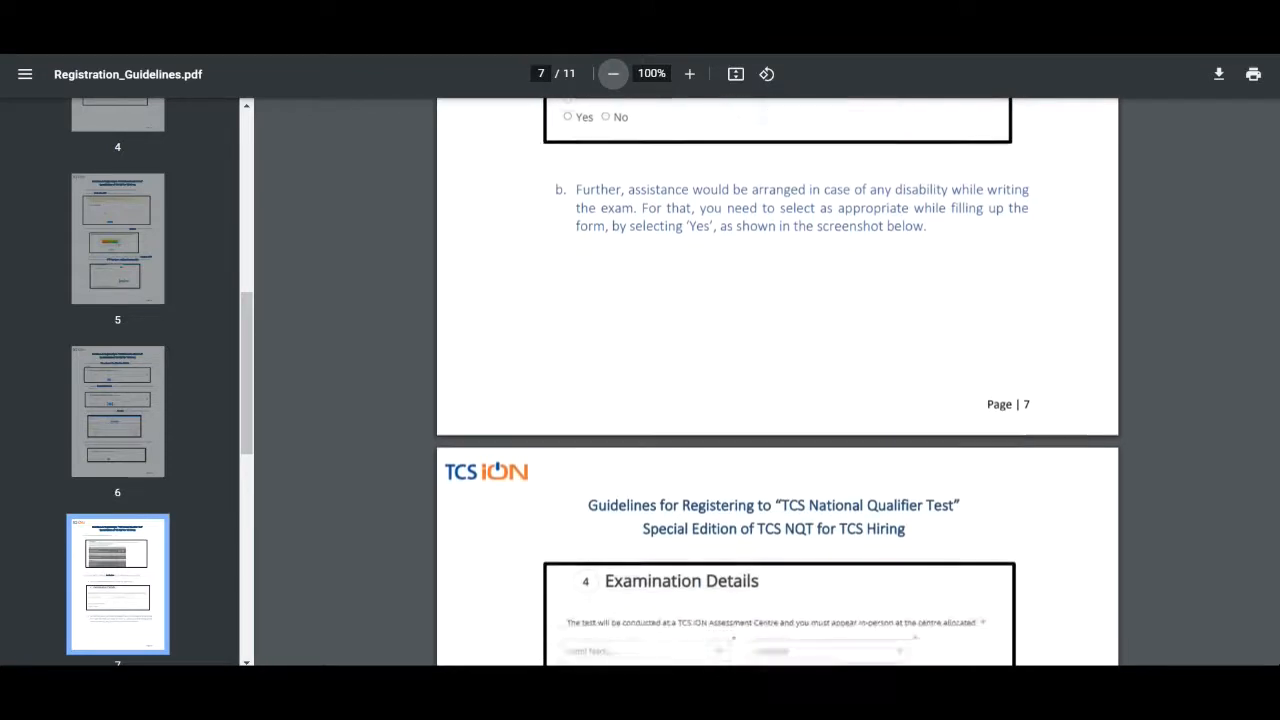
scroll("down", 3)
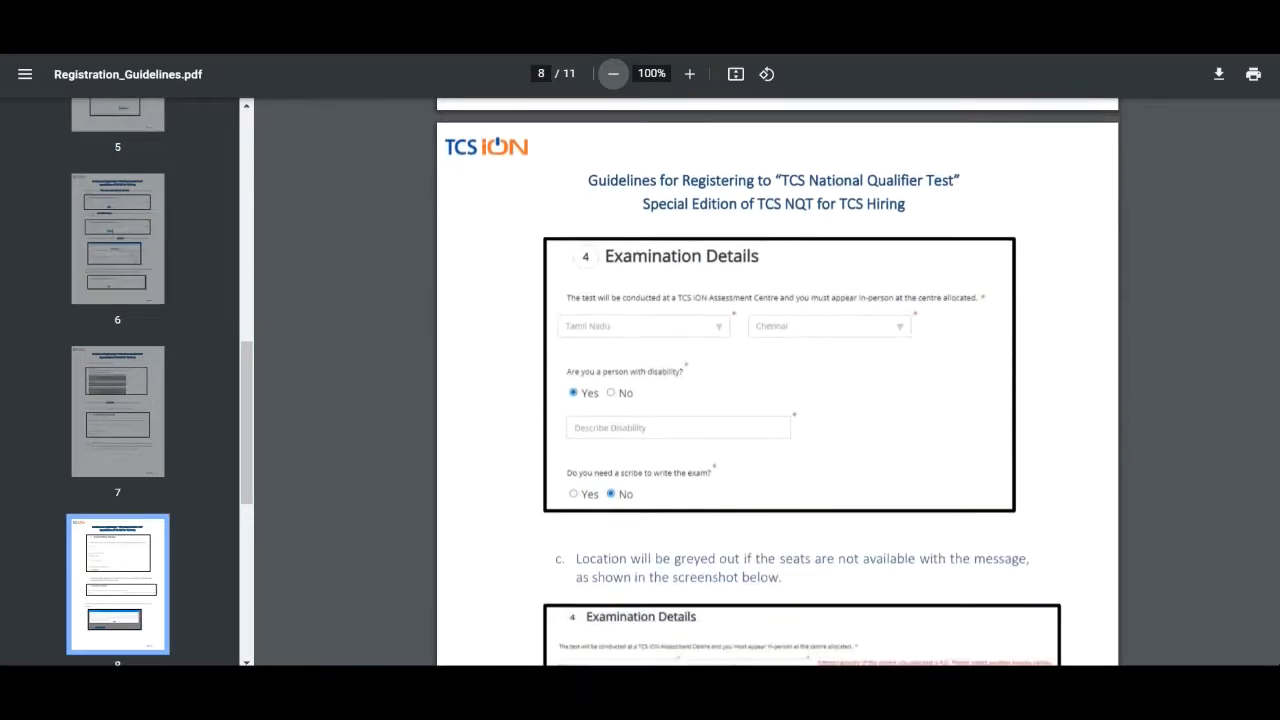
scroll("down", 3)
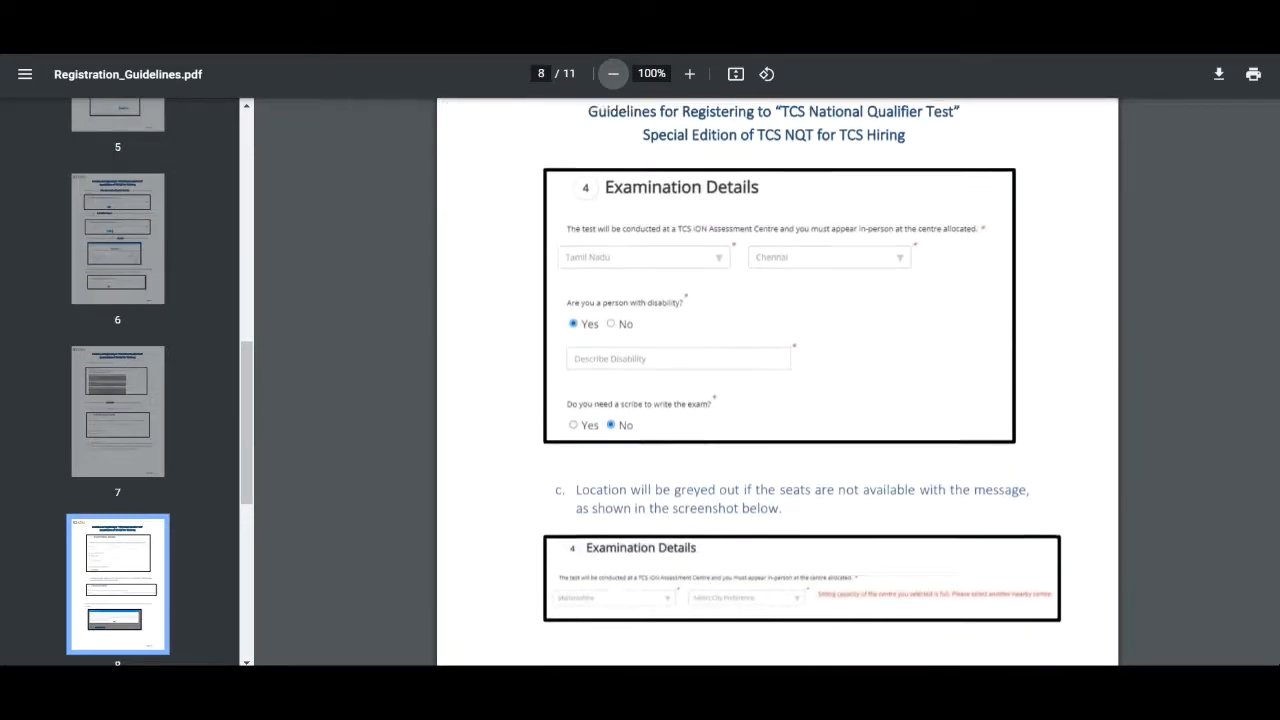
scroll("down", 3)
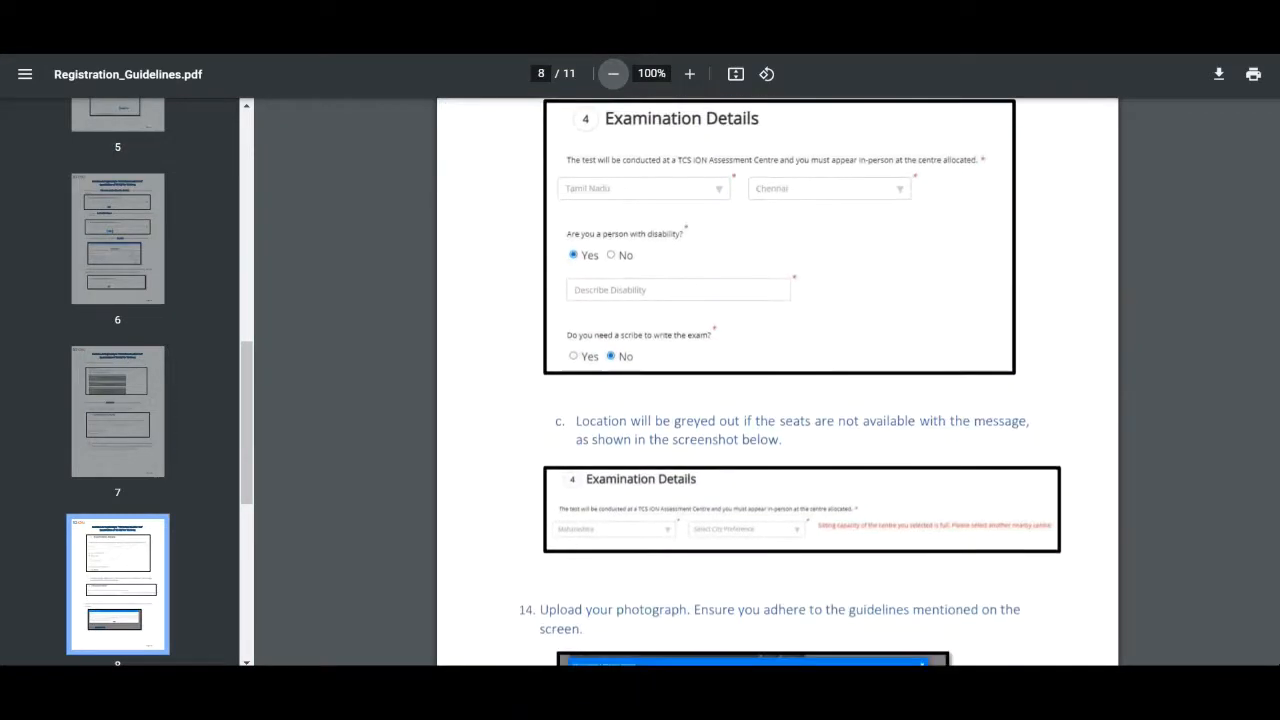
scroll("down", 3)
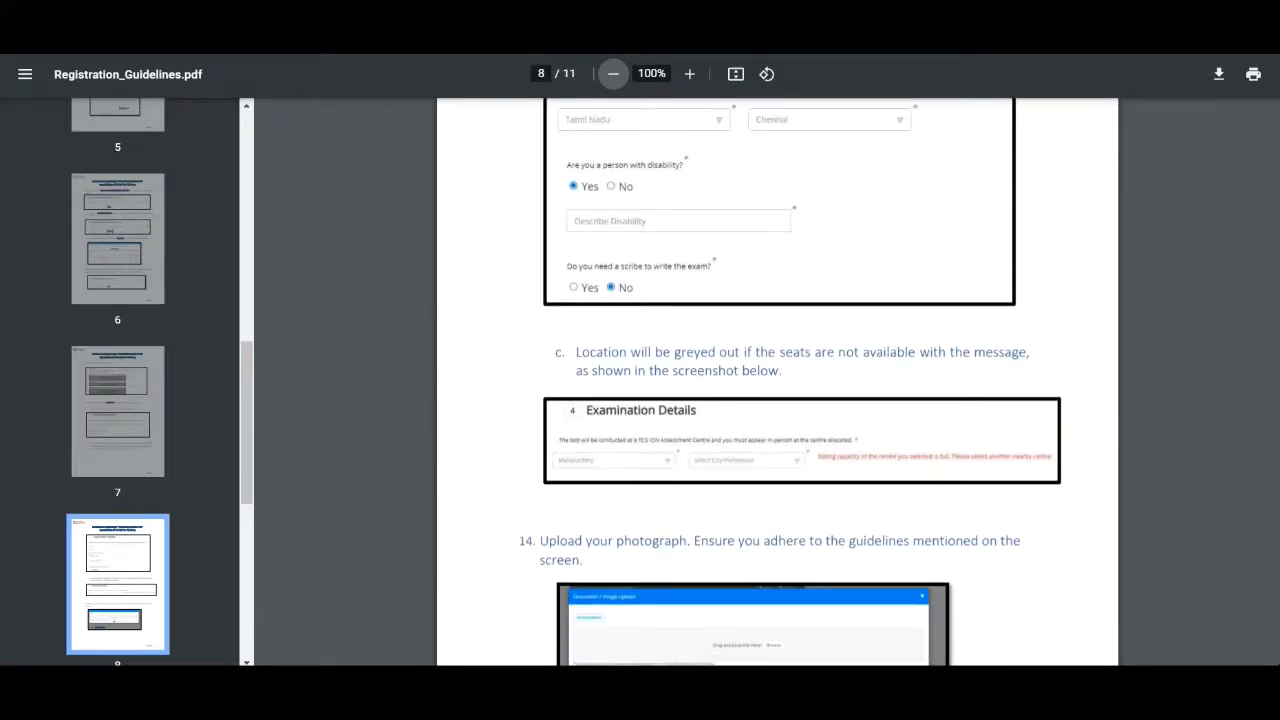
scroll("down", 3)
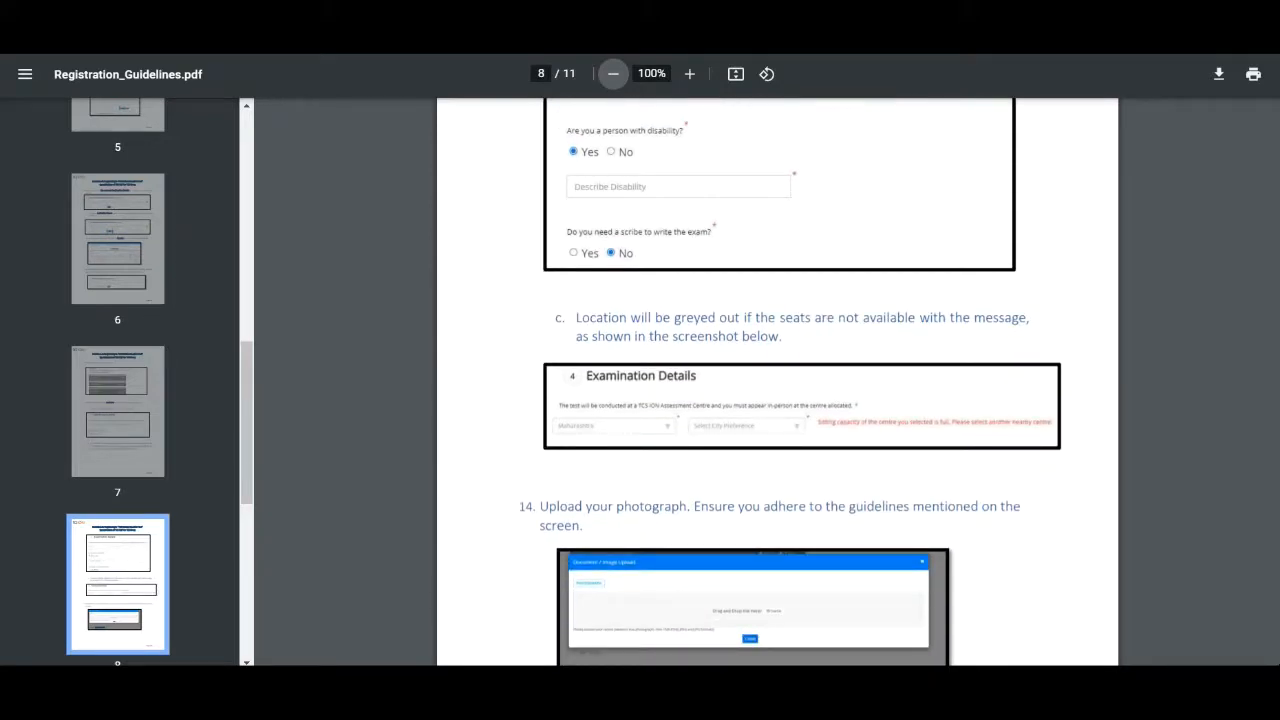
- Continue scrolling to page 10, reaching step 19 on editing the application later
scroll("down", 3)
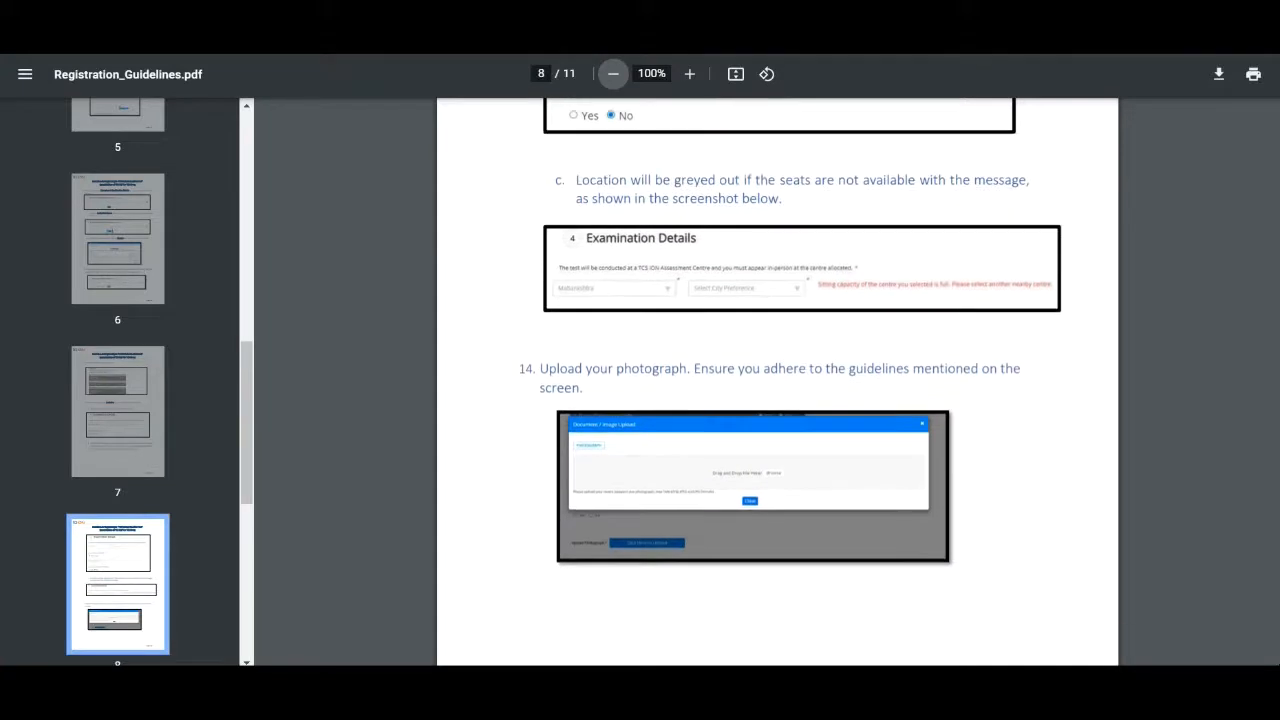
scroll("down", 3)
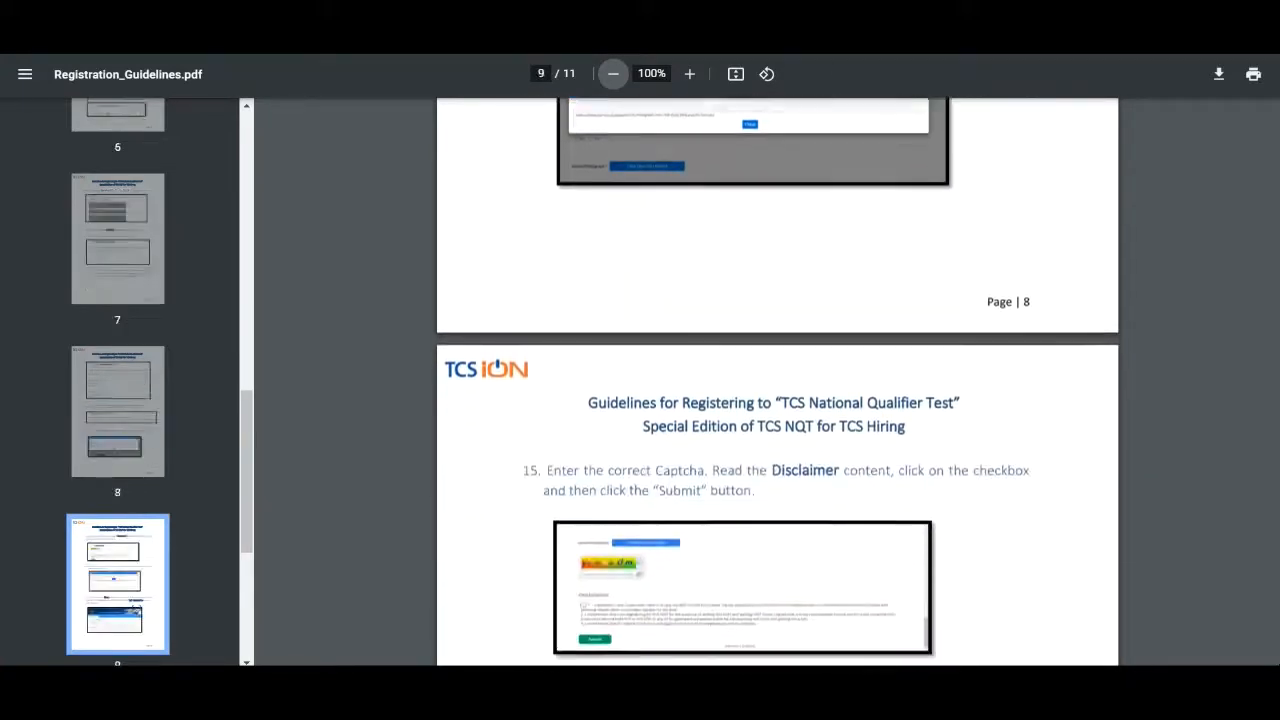
scroll("down", 3)
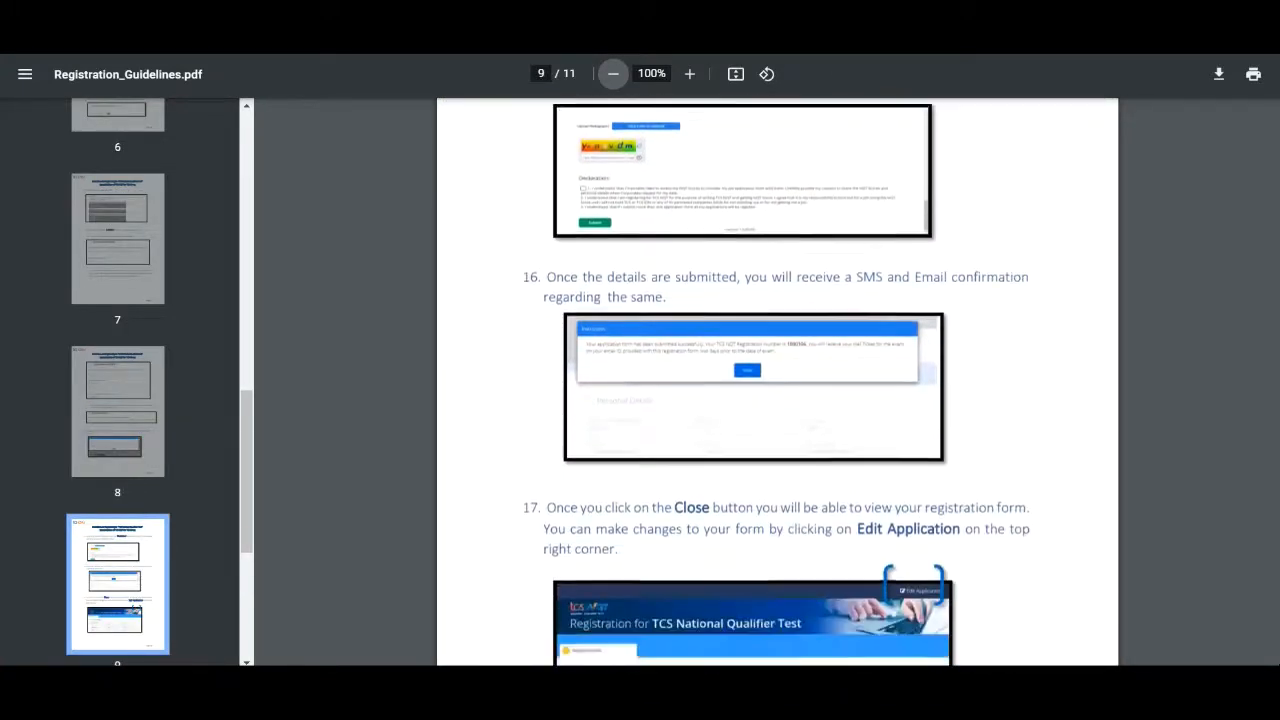
scroll("down", 3)
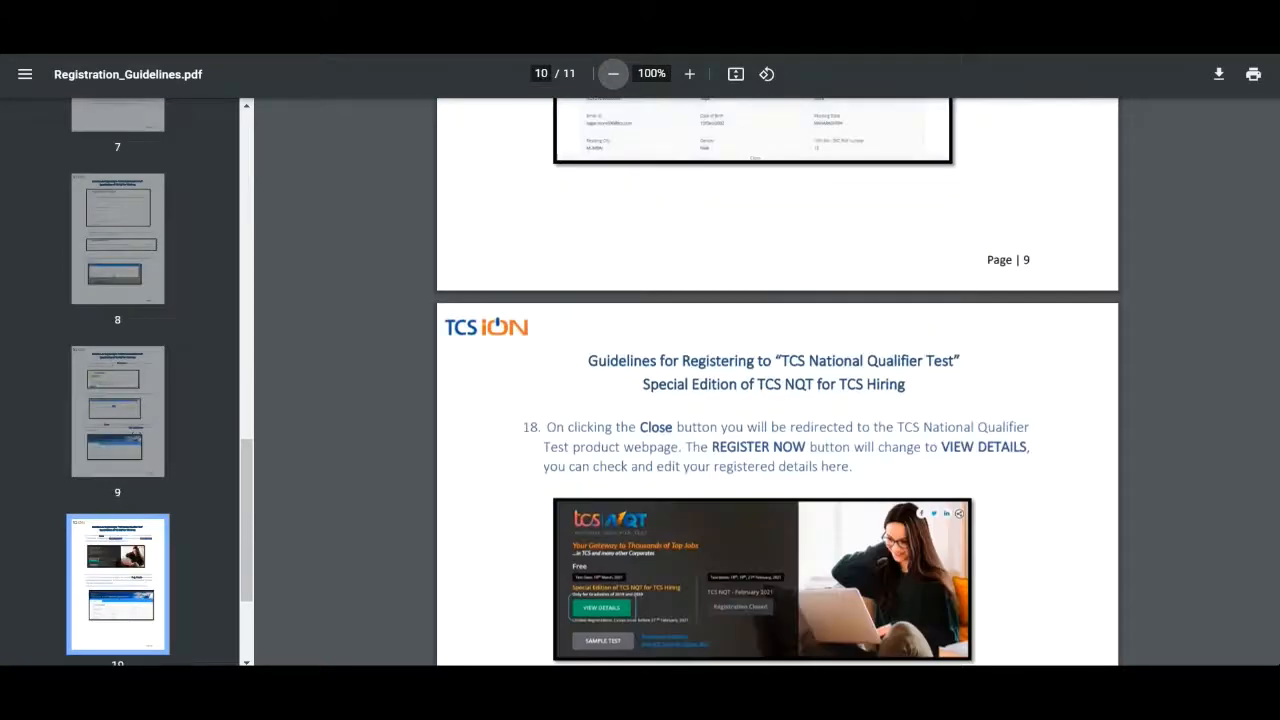
scroll("down", 3)
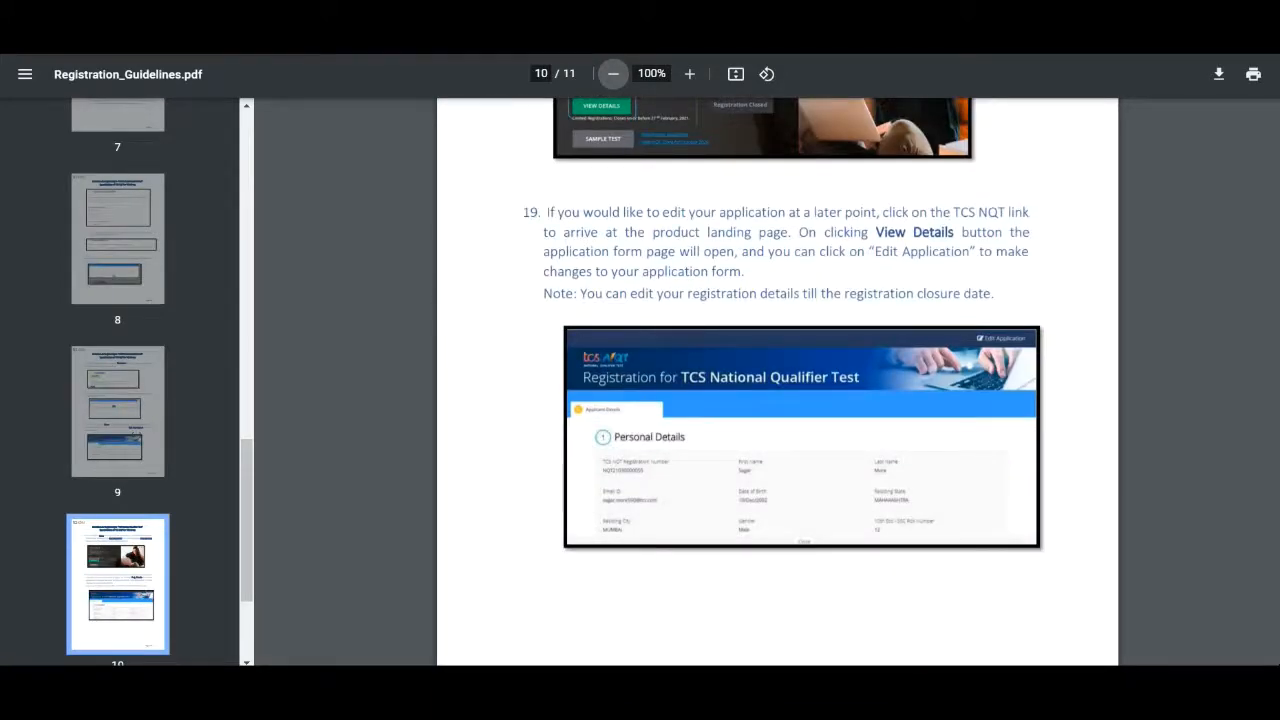
scroll("down", 3)
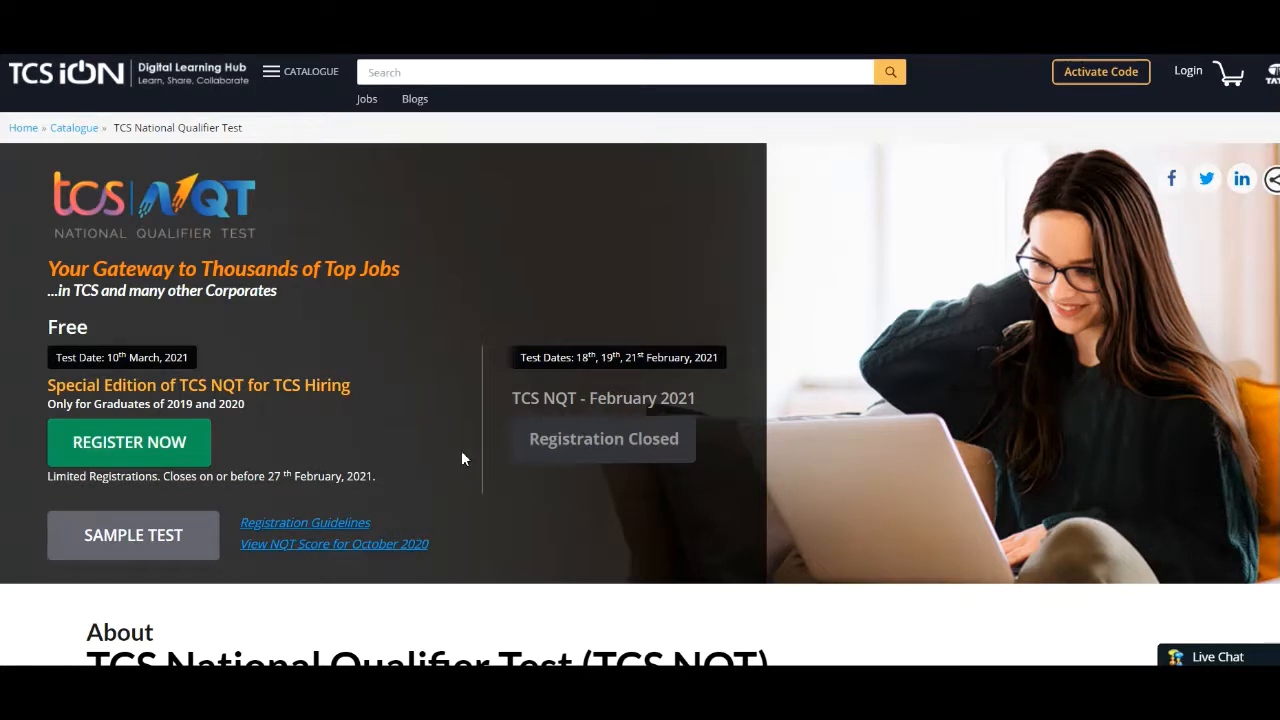
mouse_move(316, 512)
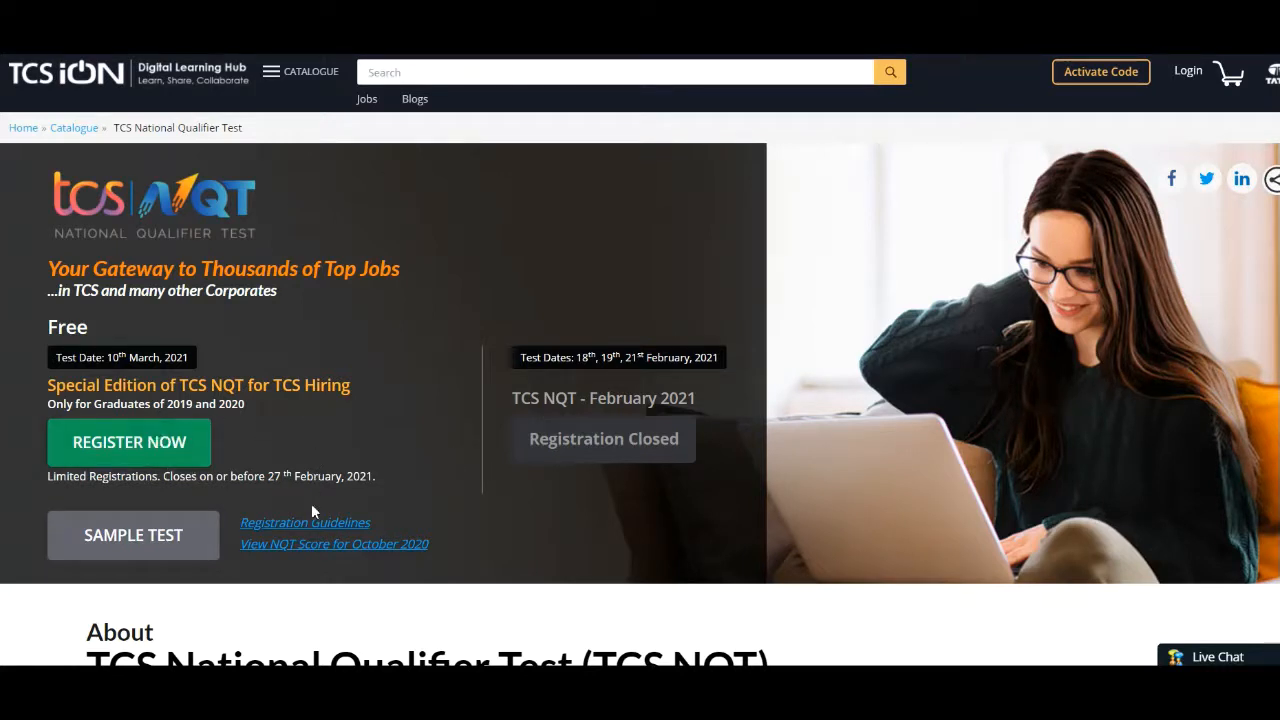